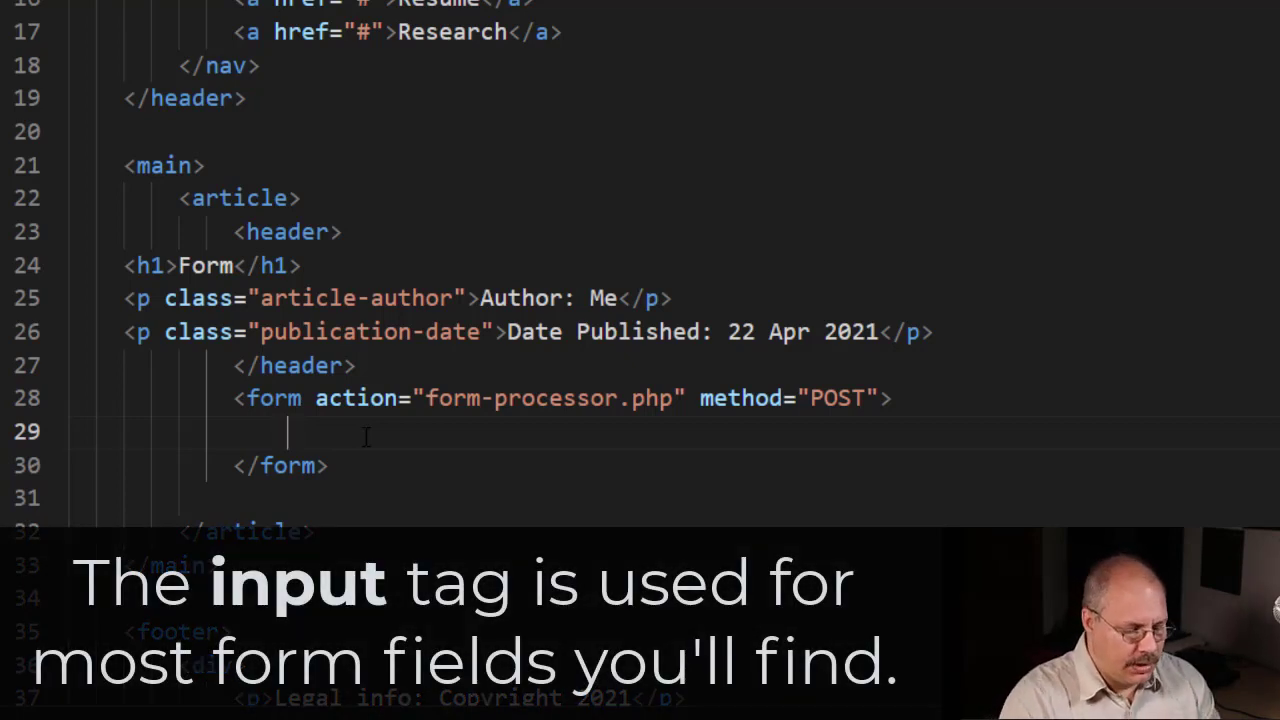
Add <input type="text" name="fullname" id="fullname"> on line 29 inside the form.
{"action": "type", "text": "<in"}
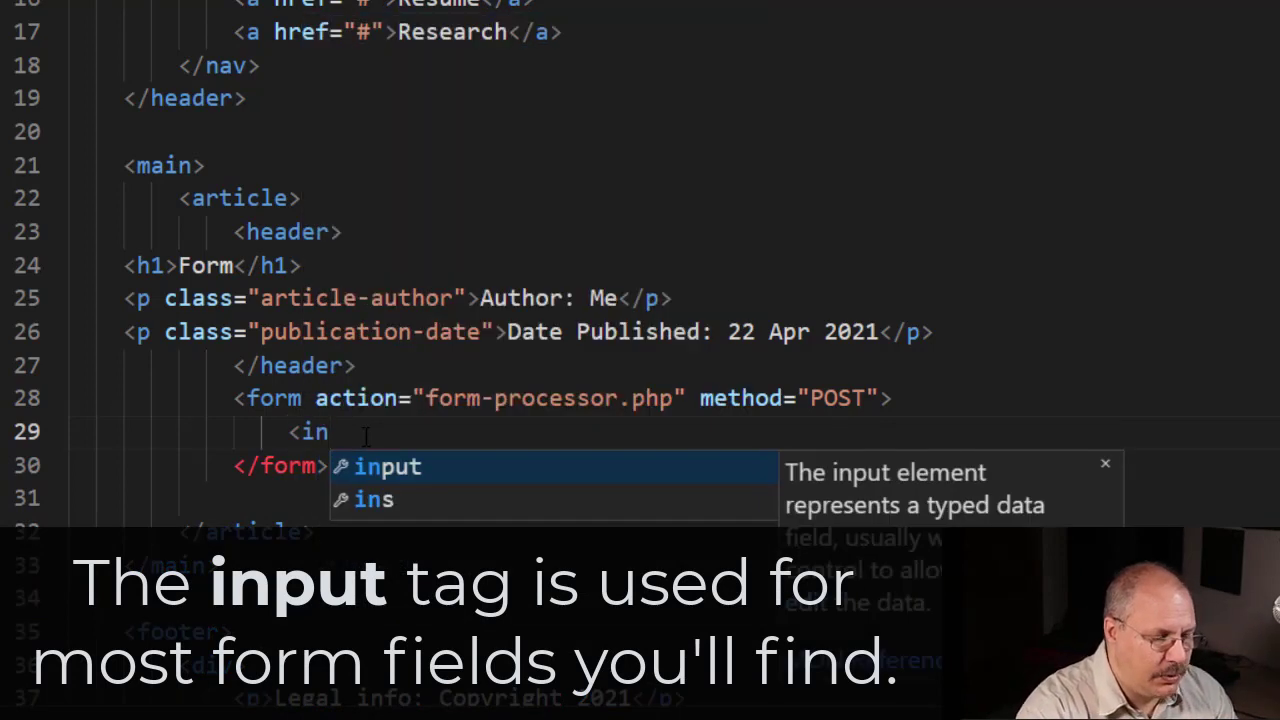
{"action": "key", "text": "Tab"}
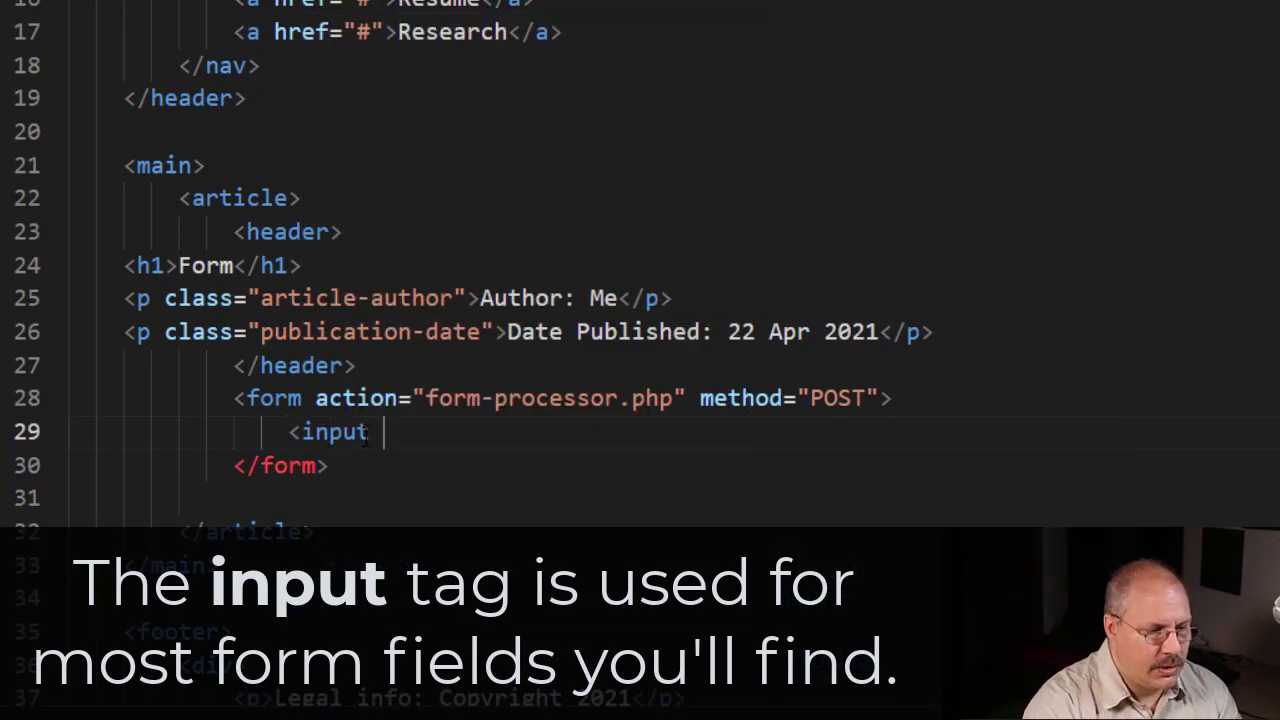
{"action": "type", "text": "t"}
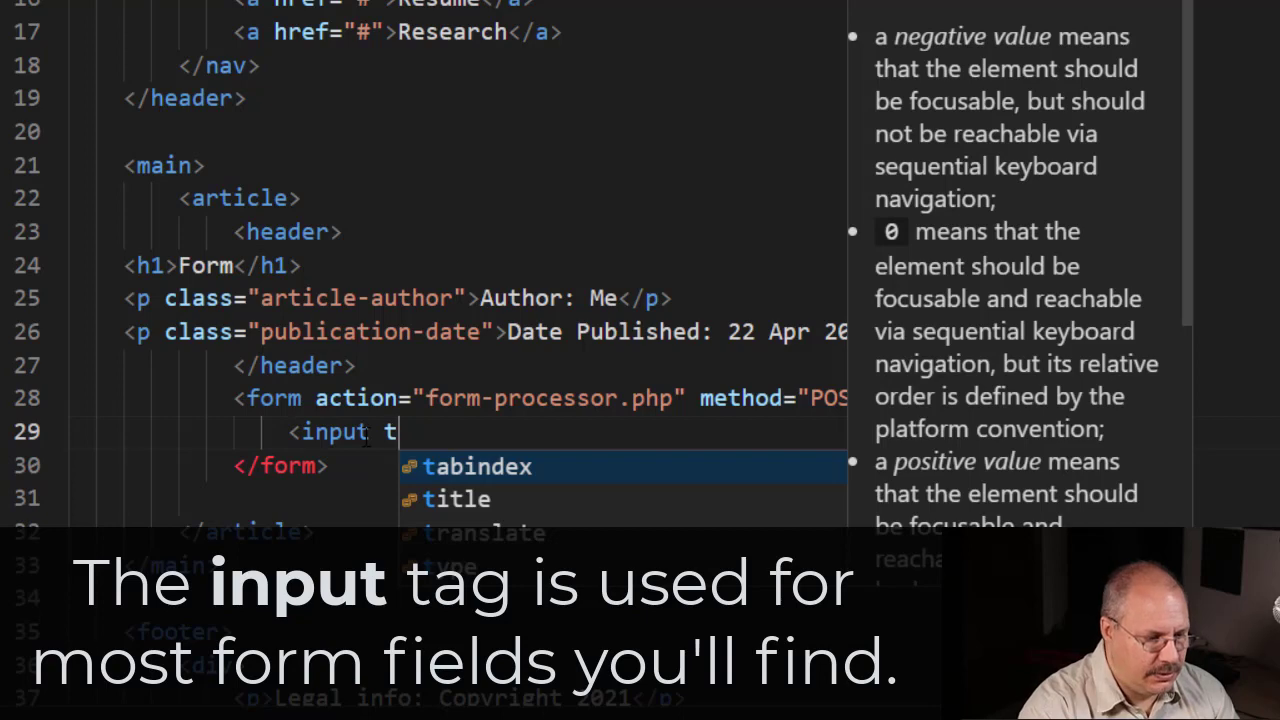
{"action": "type", "text": "ype=\"\""}
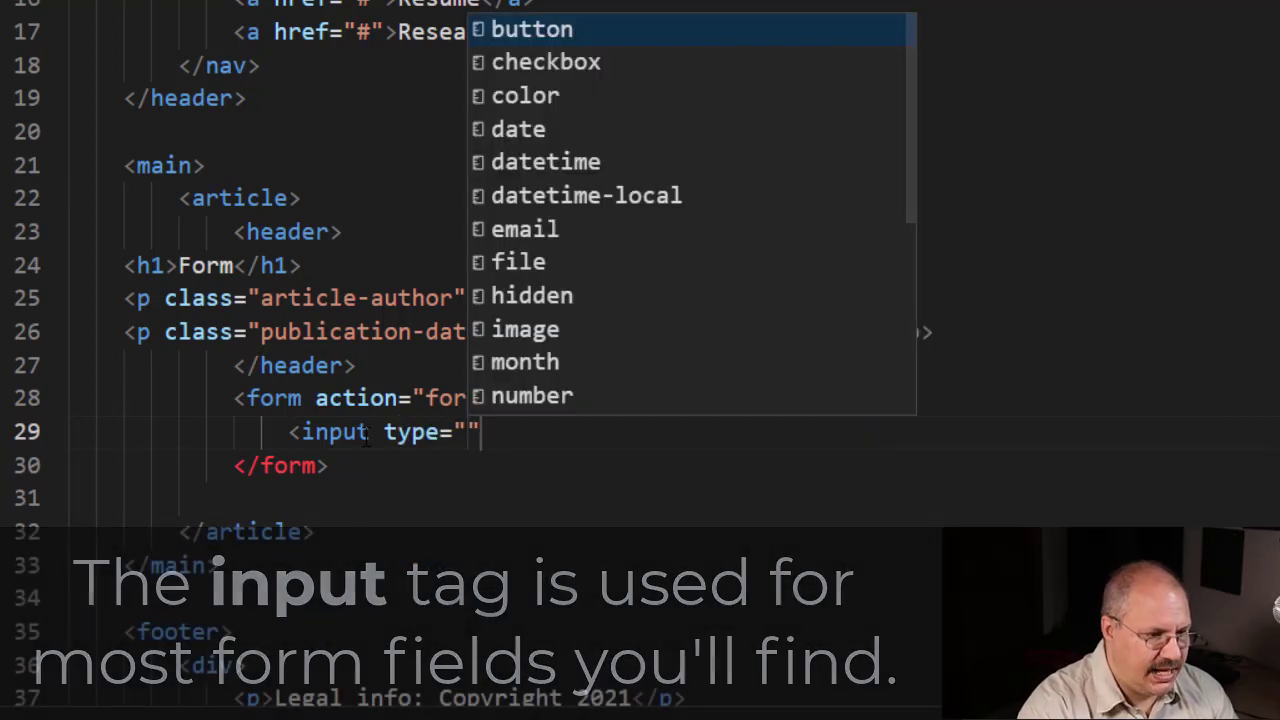
{"action": "type", "text": "te"}
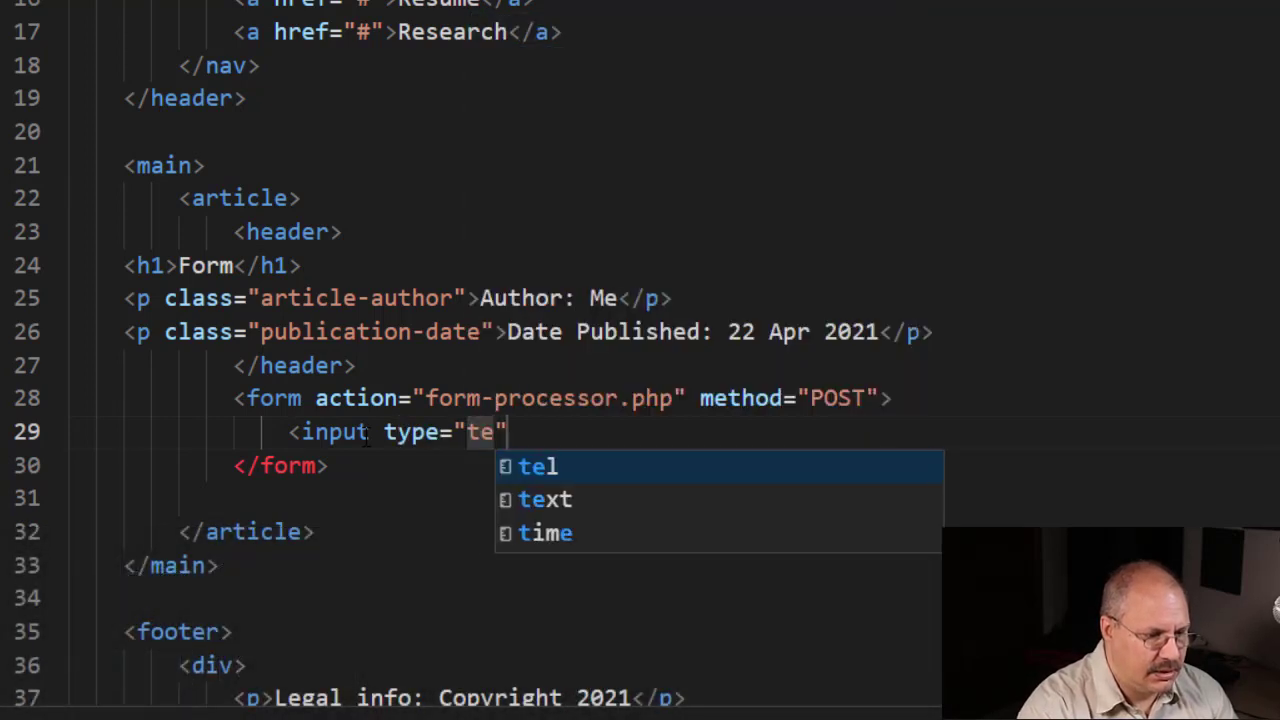
{"action": "left_click", "coordinate": [545, 499]}
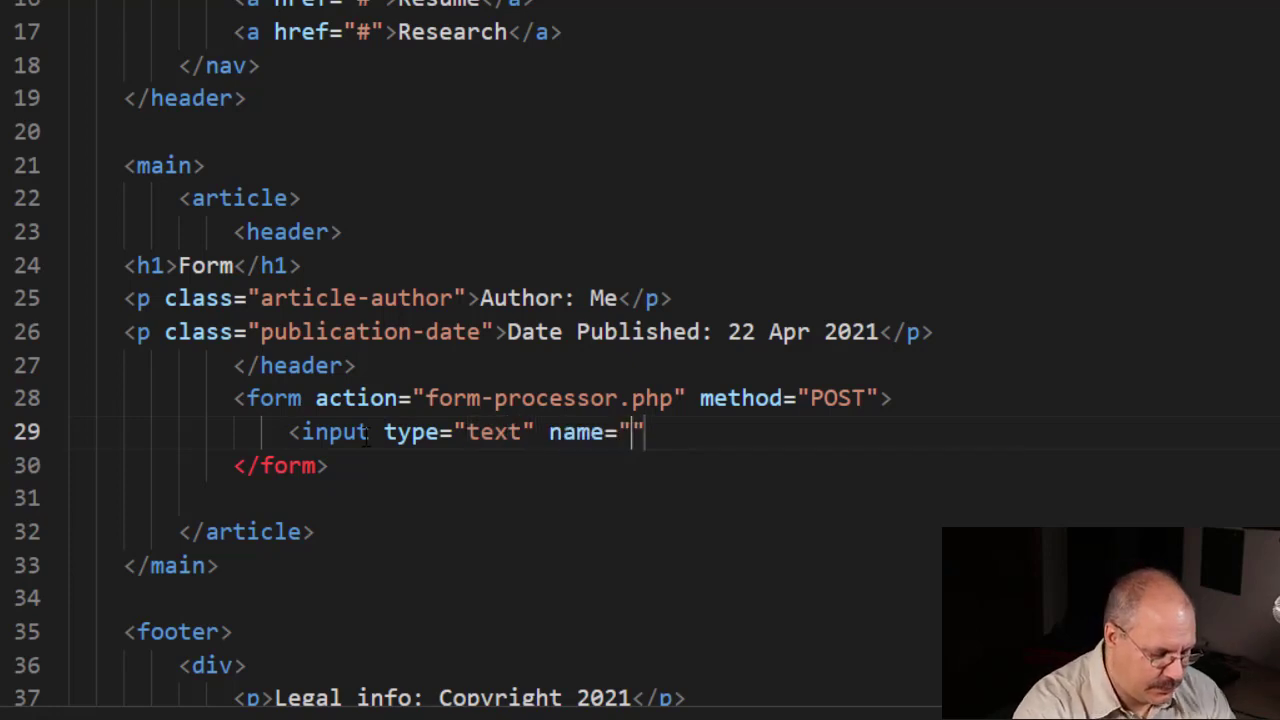
{"action": "type", "text": "fullname"}
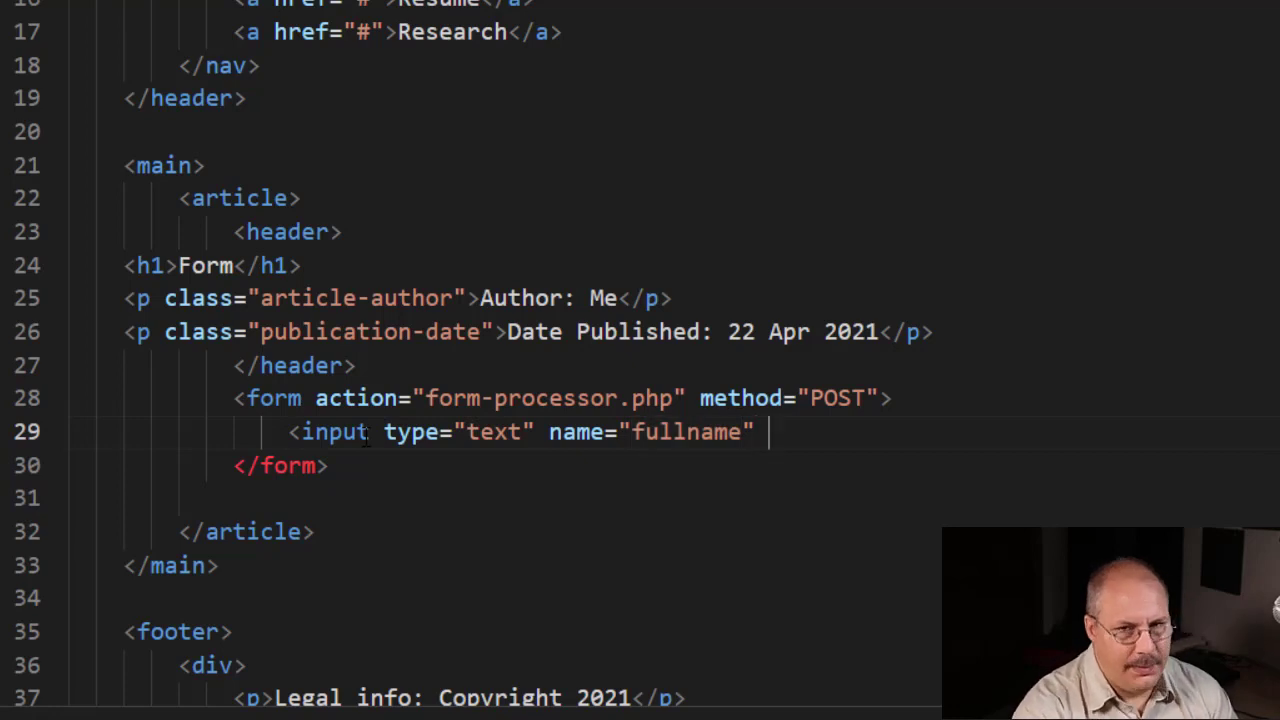
{"action": "type", "text": "id=\""}
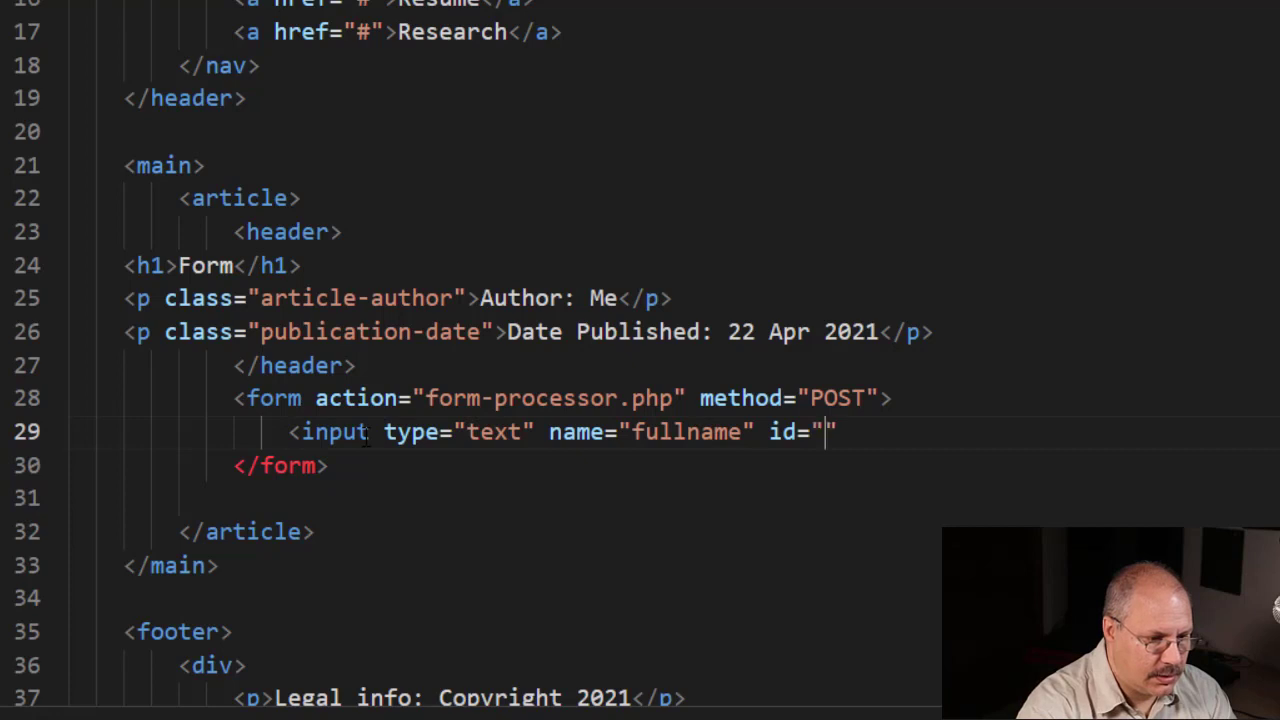
{"action": "type", "text": "fullname"}
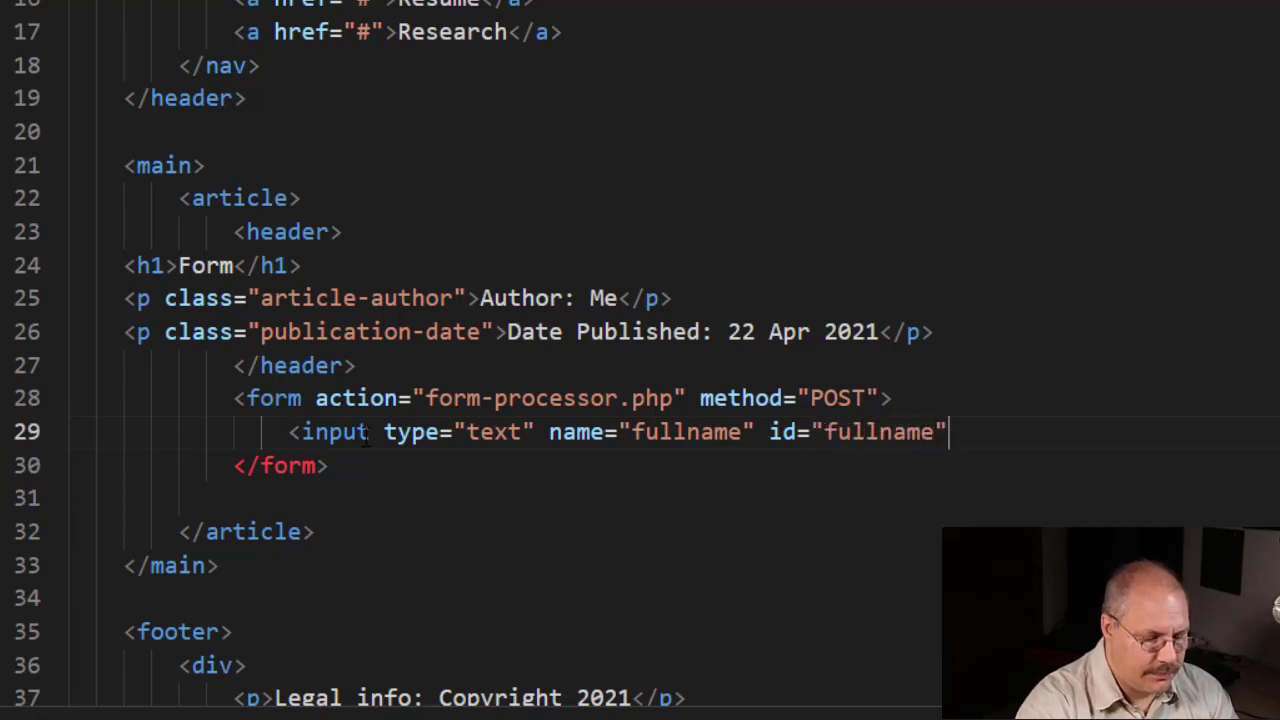
{"action": "type", "text": ">"}
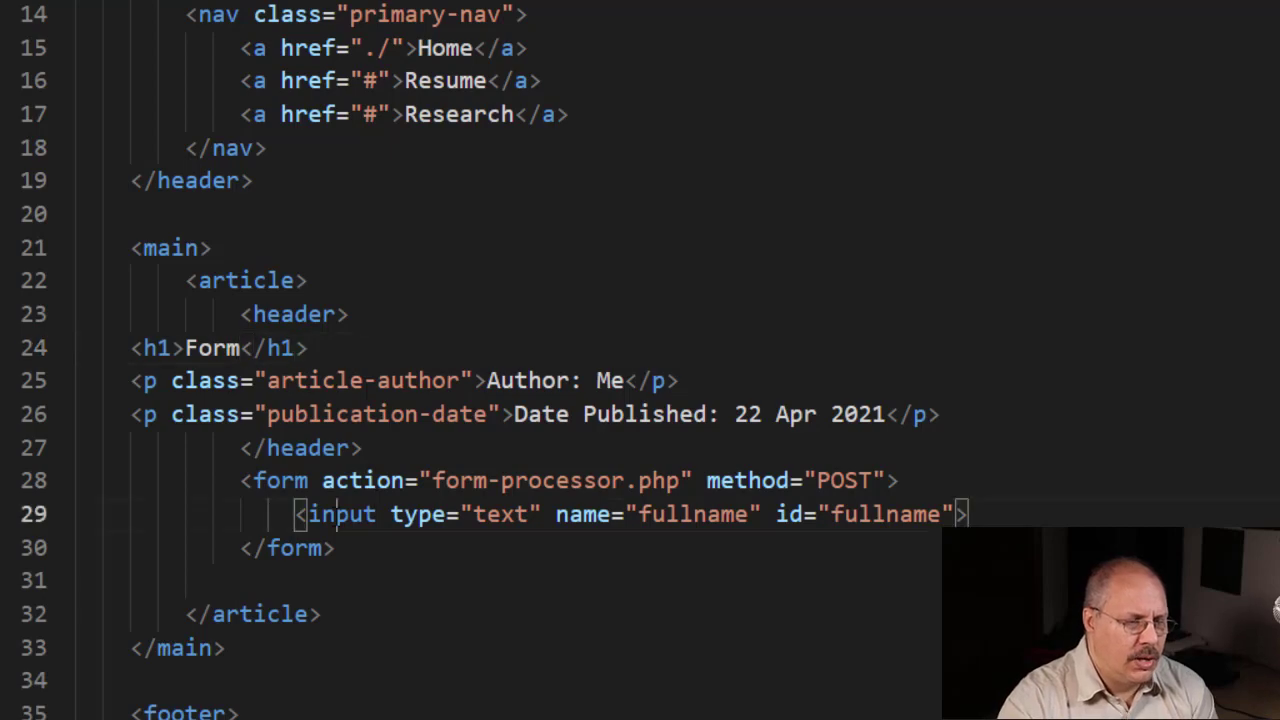
{"action": "double_click", "coordinate": [340, 514]}
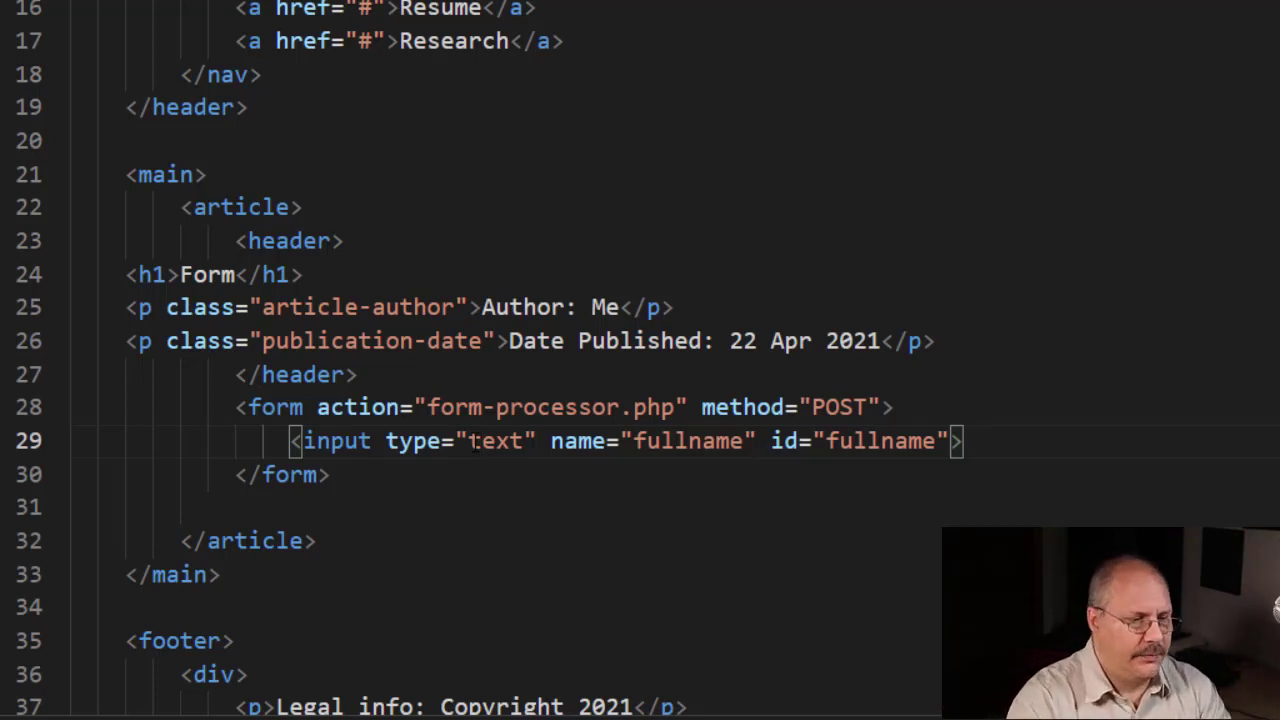
Write a label reading 'Your Full Name:' just before the fullname input.
{"action": "type", "text": "<label></label>"}
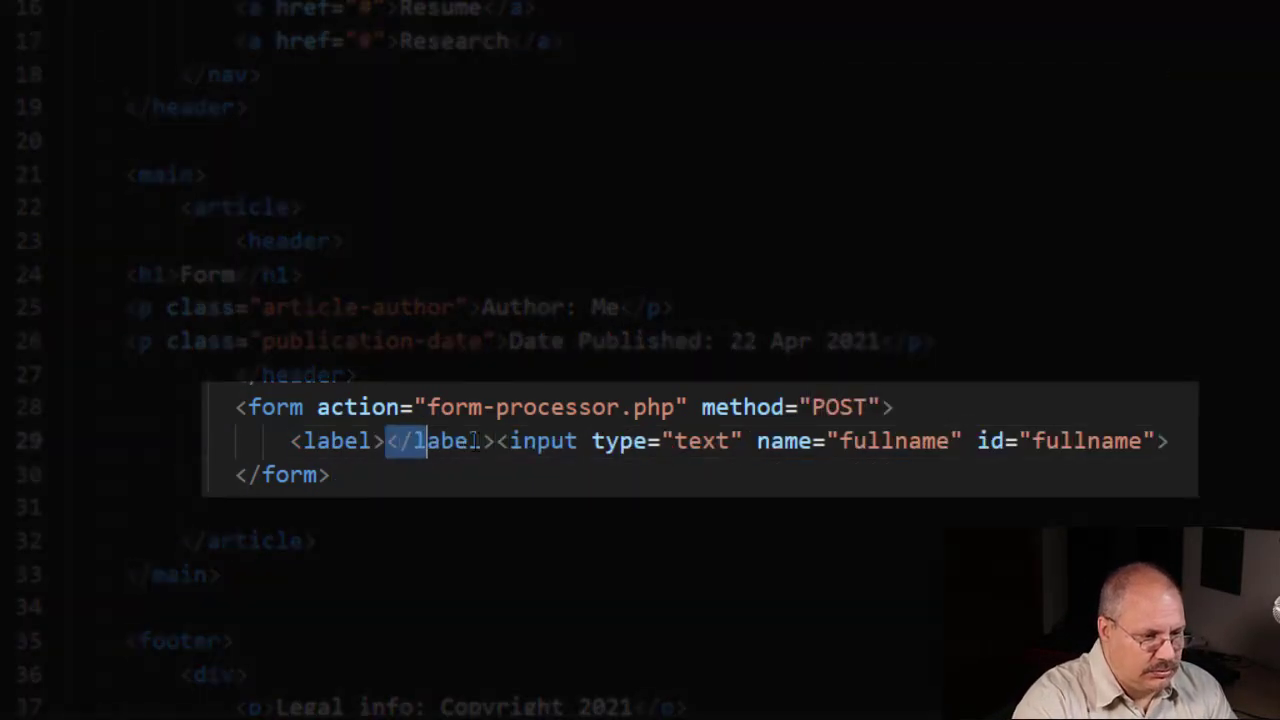
{"action": "key", "text": "Delete"}
{"action": "type", "text": "</label>"}
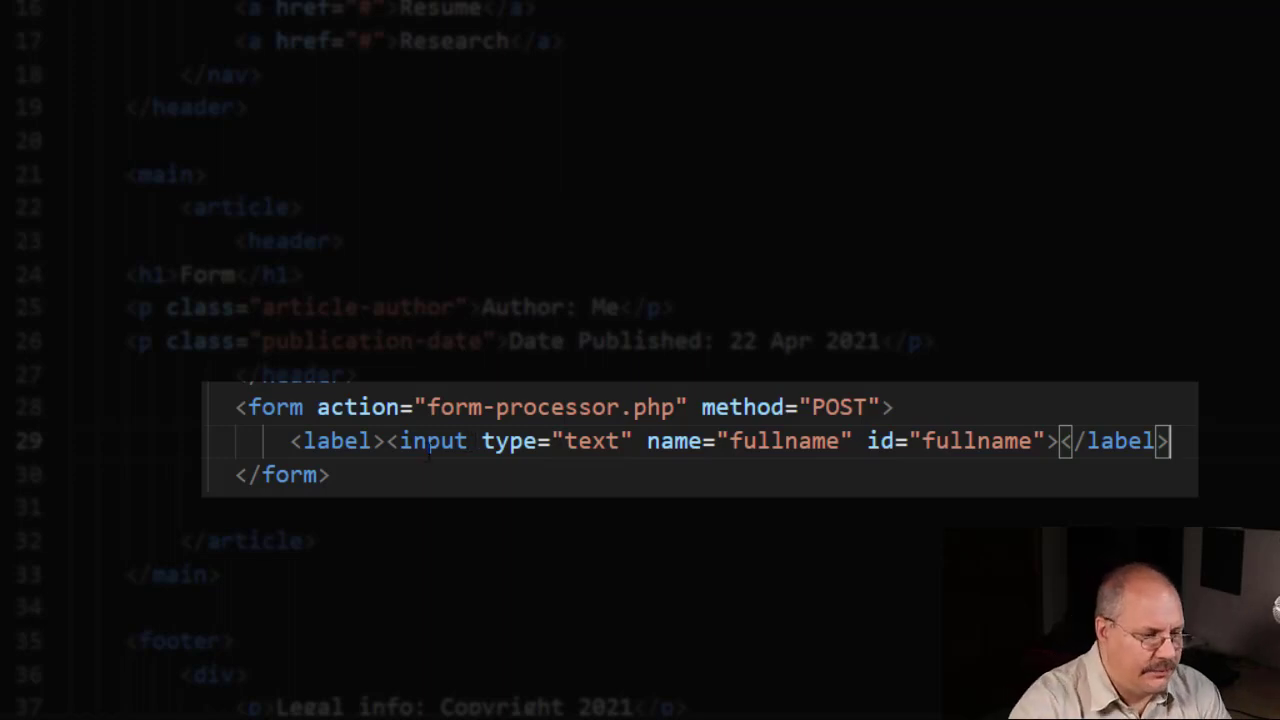
{"action": "type", "text": "Y"}
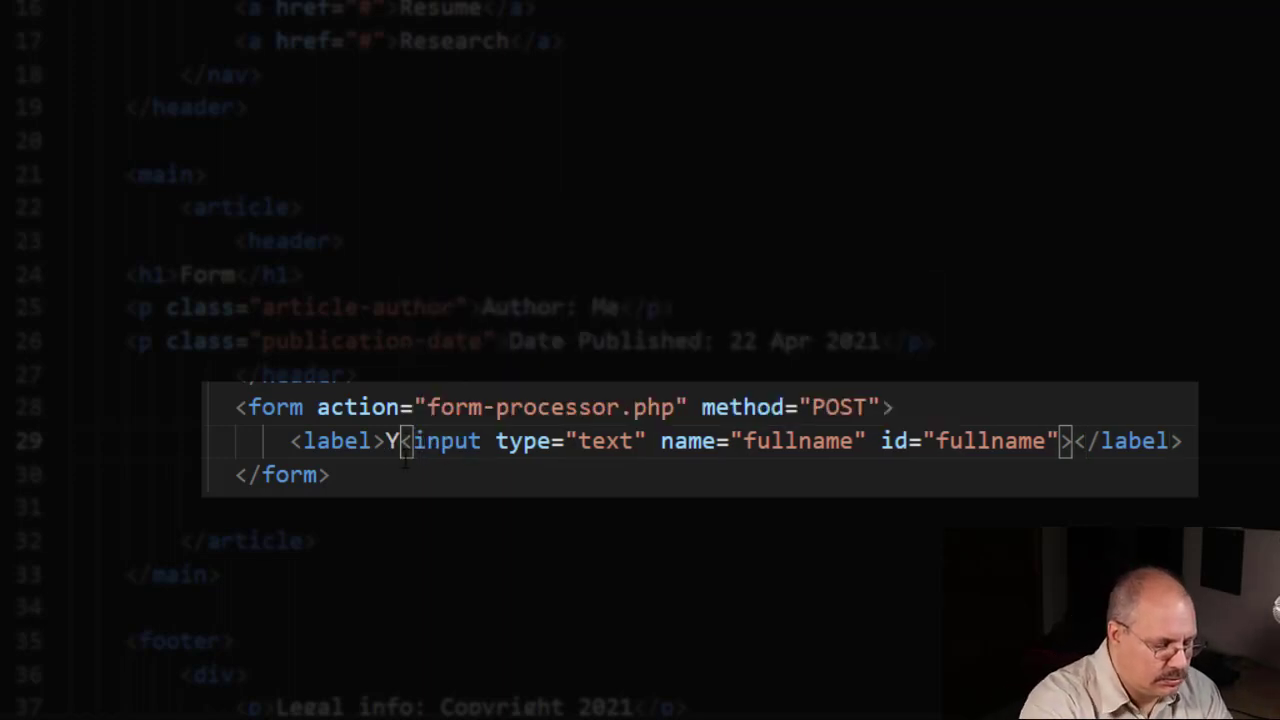
{"action": "type", "text": "our Full Name:</label>"}
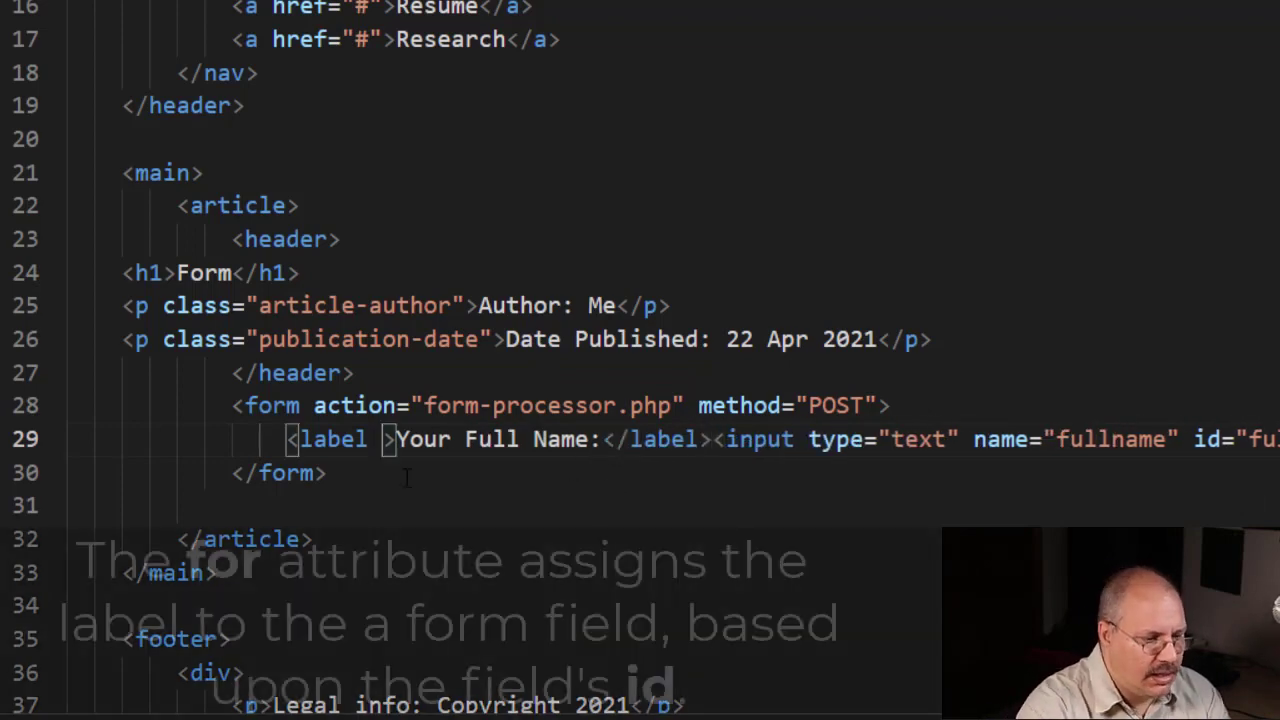
Add for="fullname" to the opening label tag.
{"action": "type", "text": "for=\"\""}
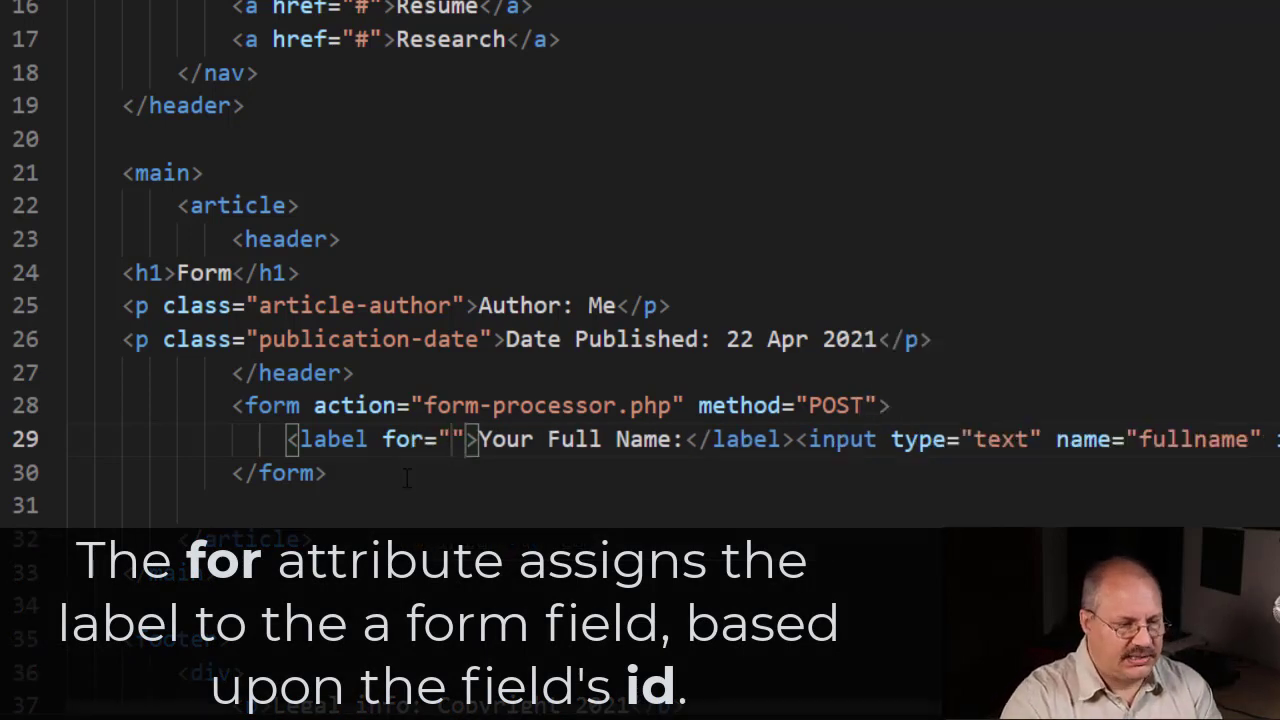
{"action": "type", "text": "fullname"}
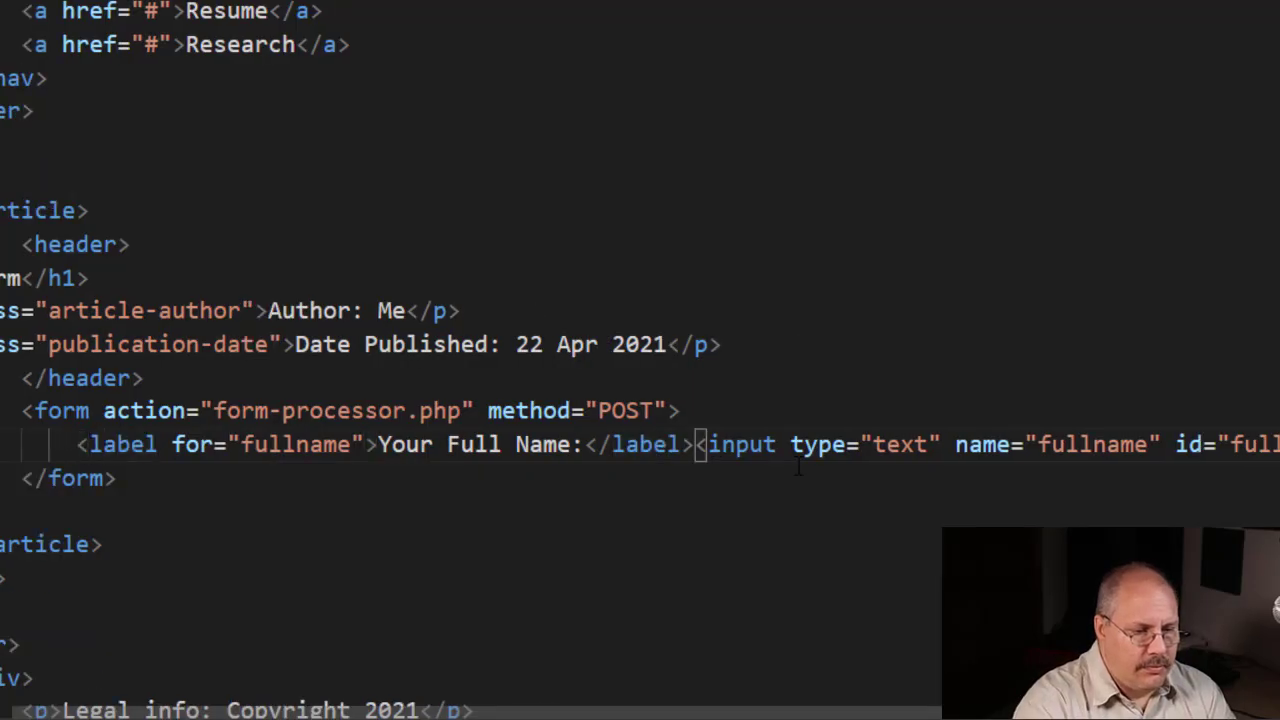
Add a label for="password" reading 'Password:' after the fullname input.
{"action": "type", "text": "<"}
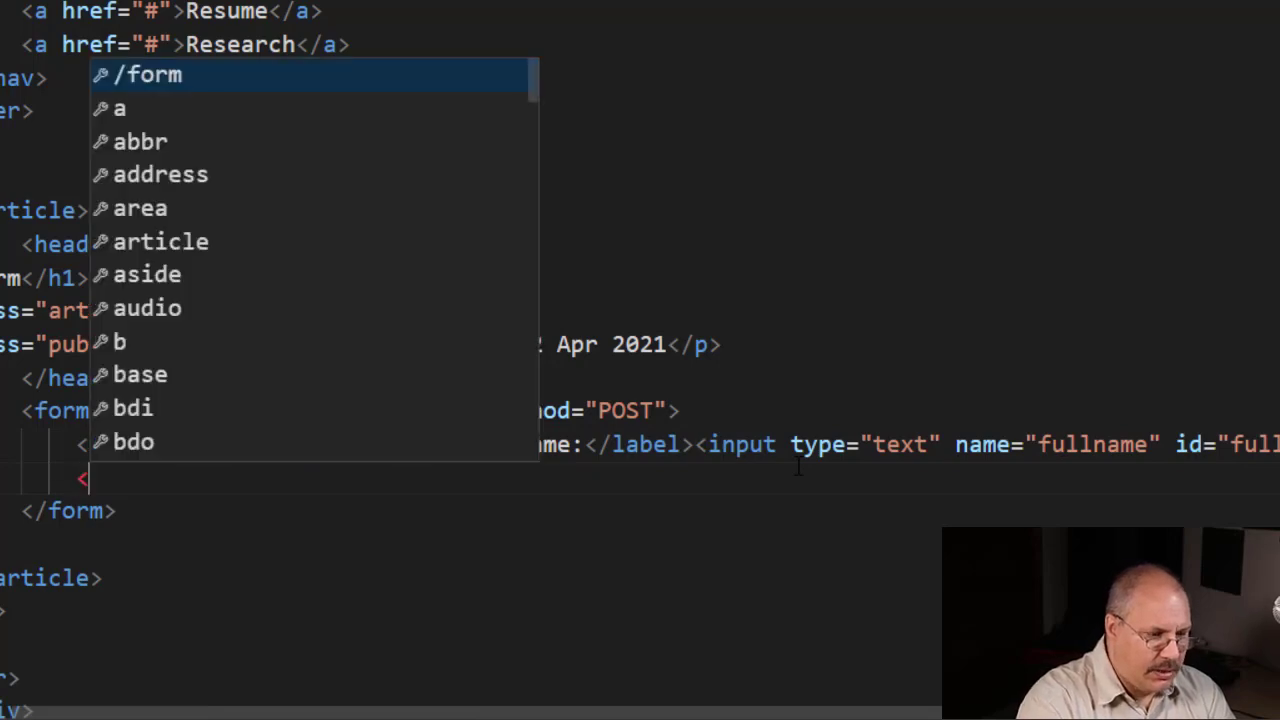
{"action": "type", "text": "label f"}
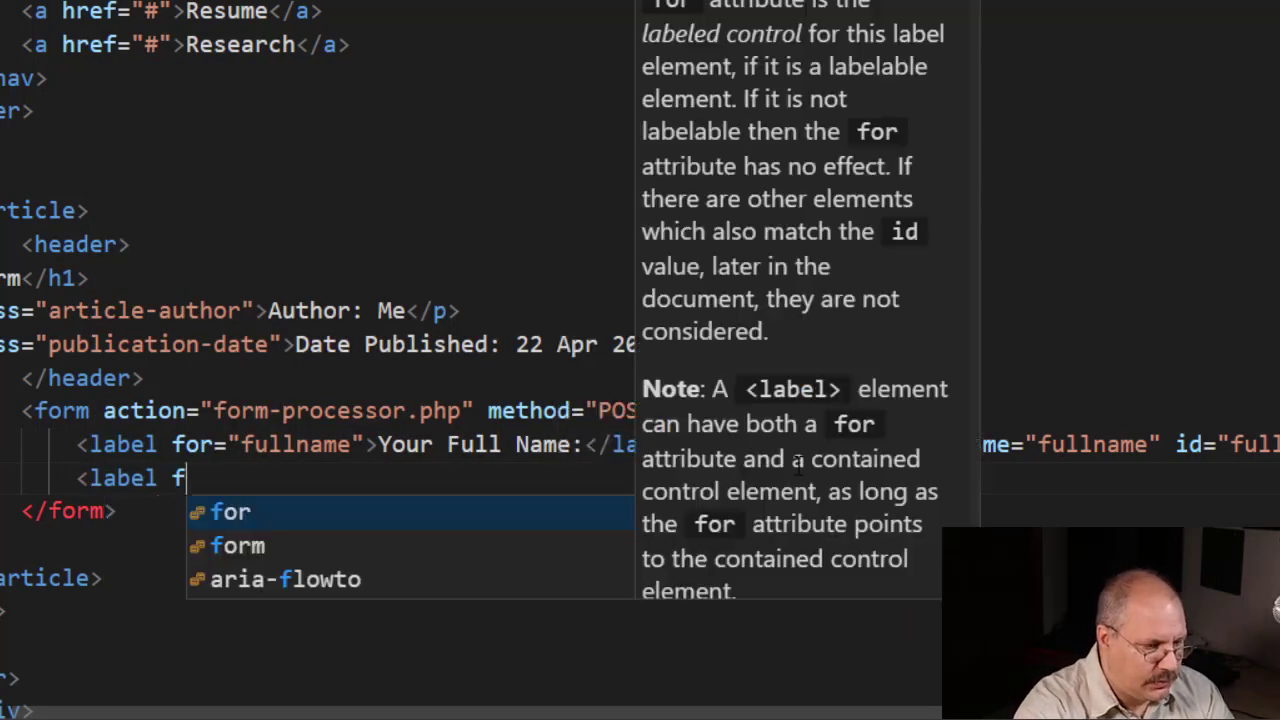
{"action": "type", "text": "or"}
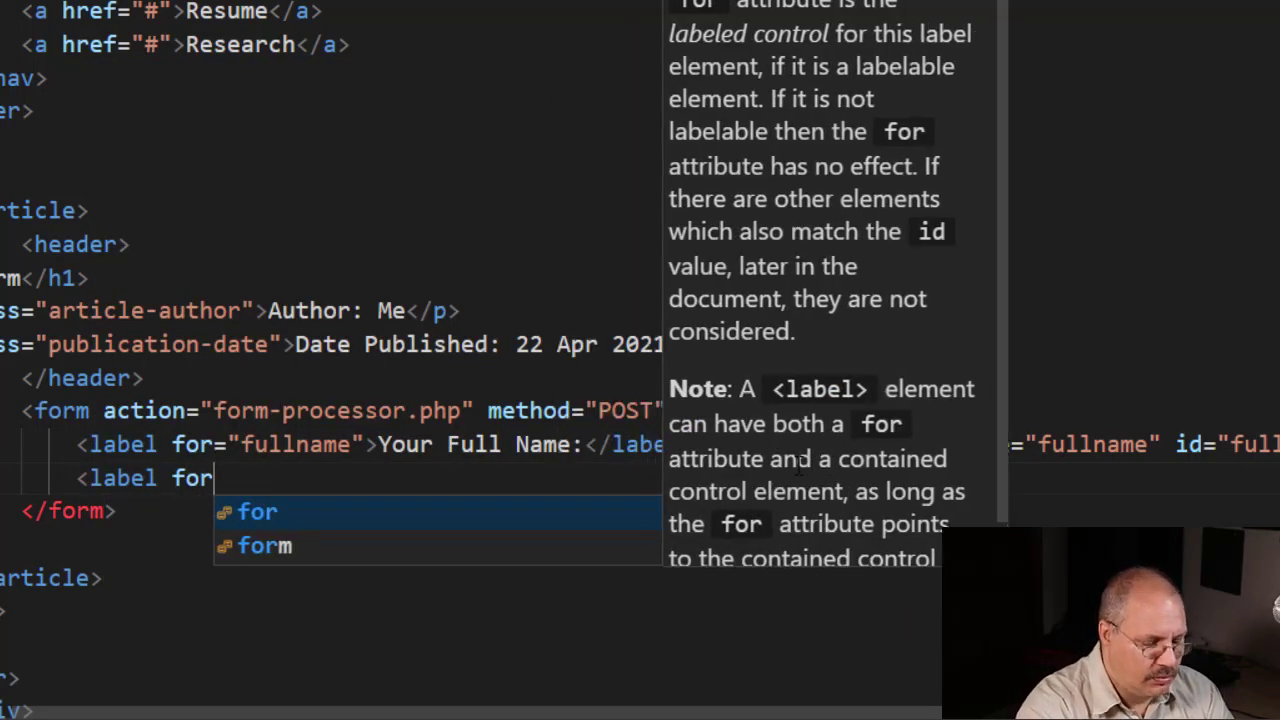
{"action": "type", "text": "=\"pass\""}
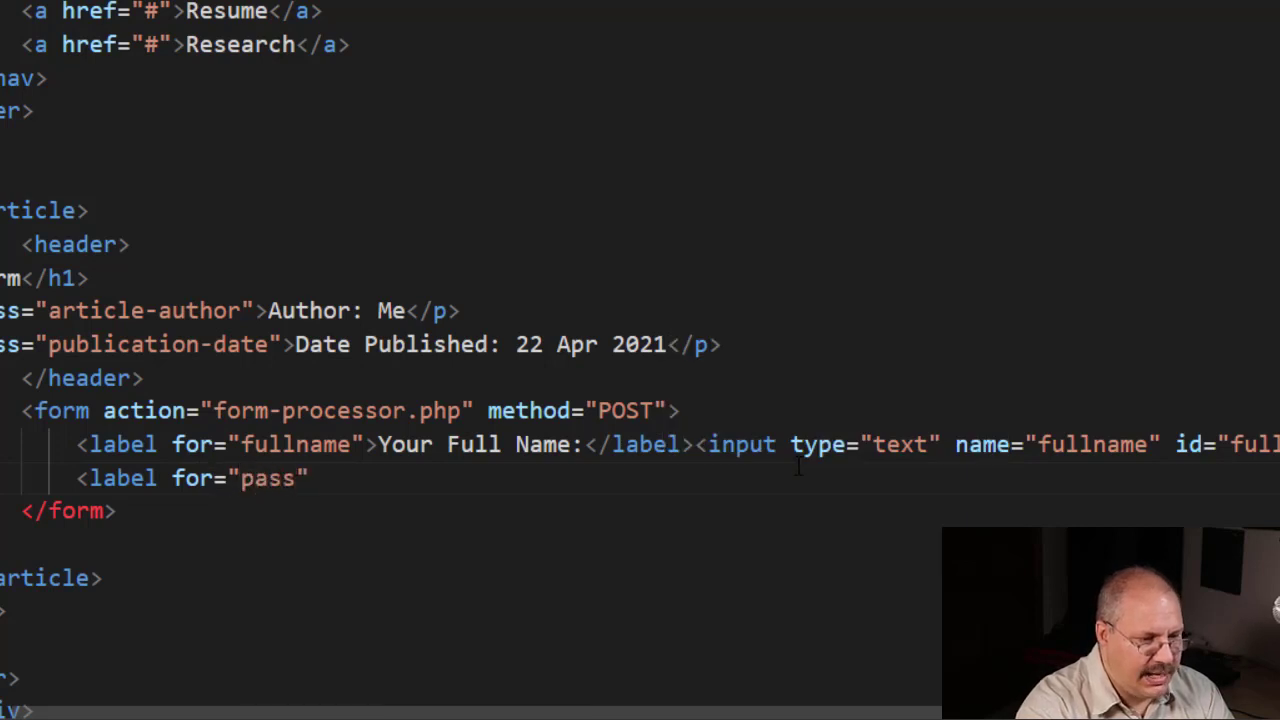
{"action": "type", "text": "word"}
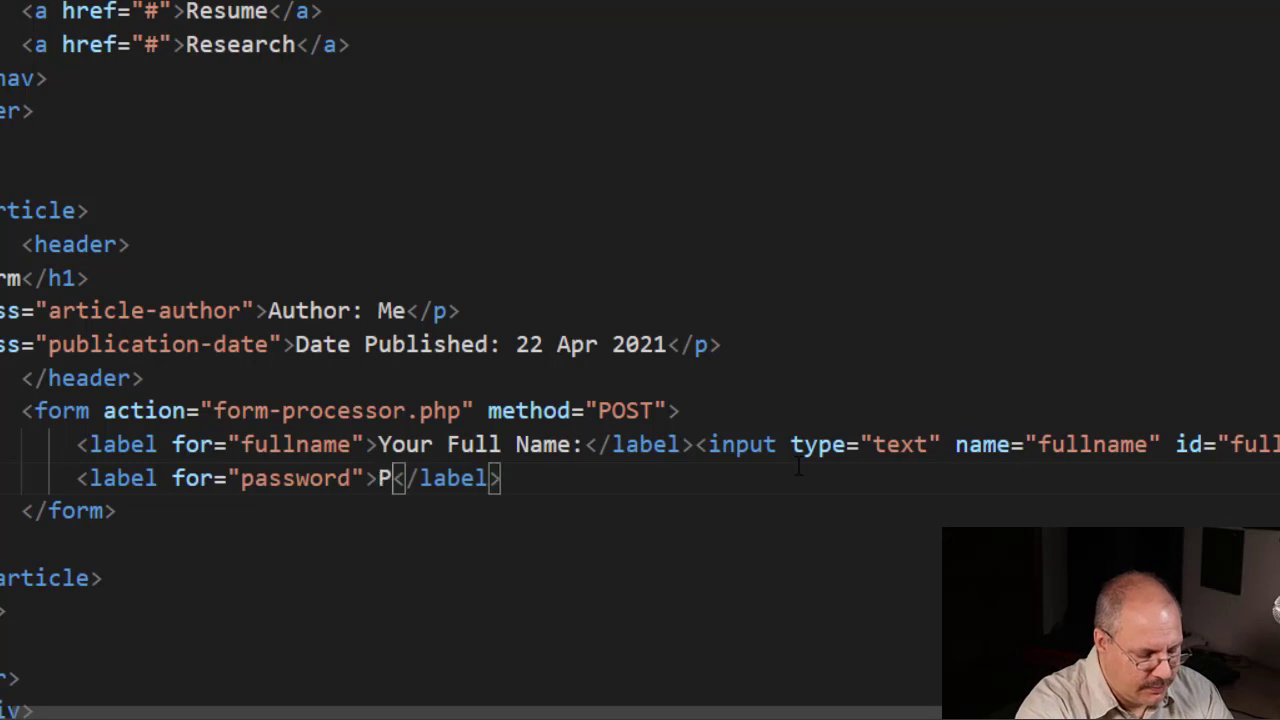
{"action": "type", "text": "assw"}
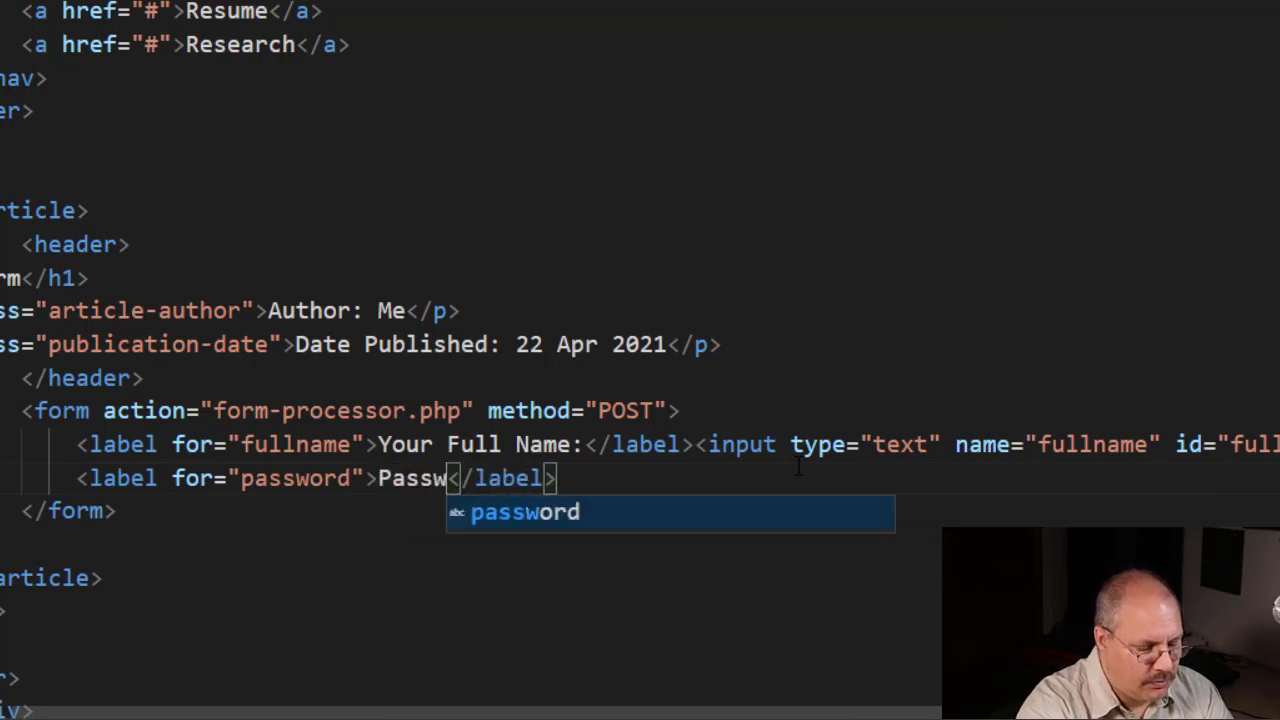
{"action": "type", "text": "ord:"}
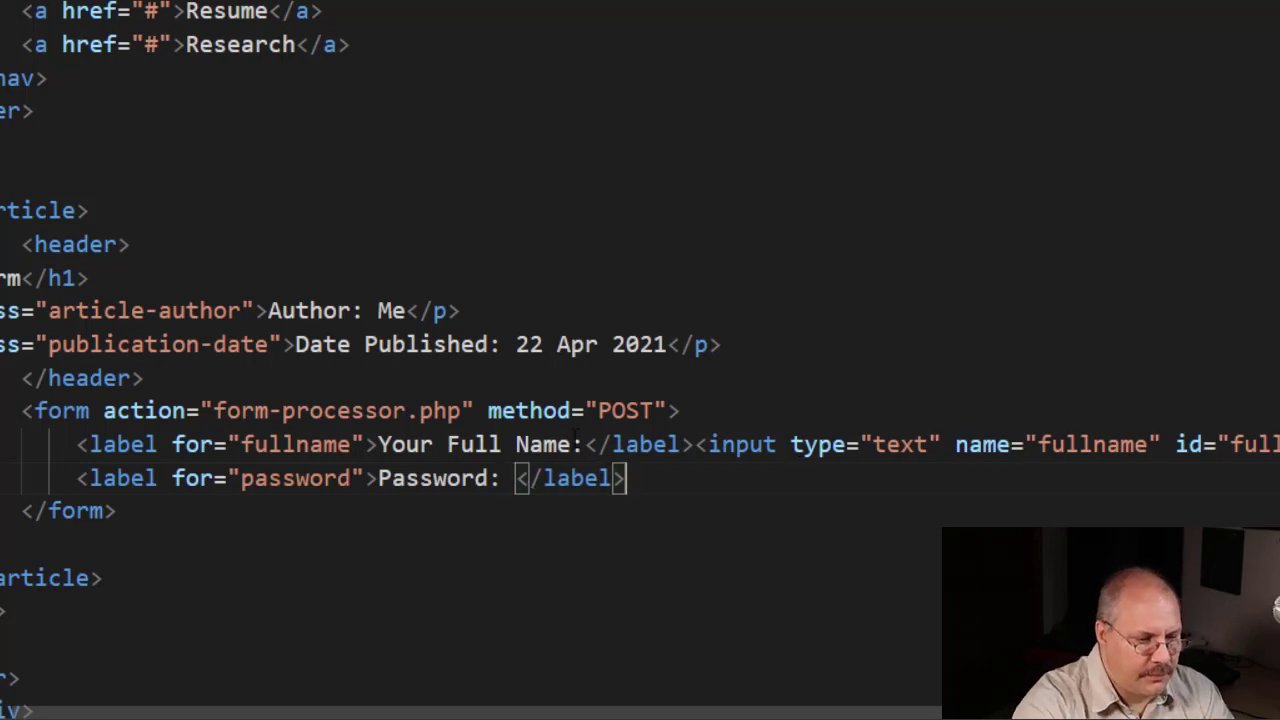
Add an input with type, name and id set to 'password'.
{"action": "type", "text": "<input type=\""}
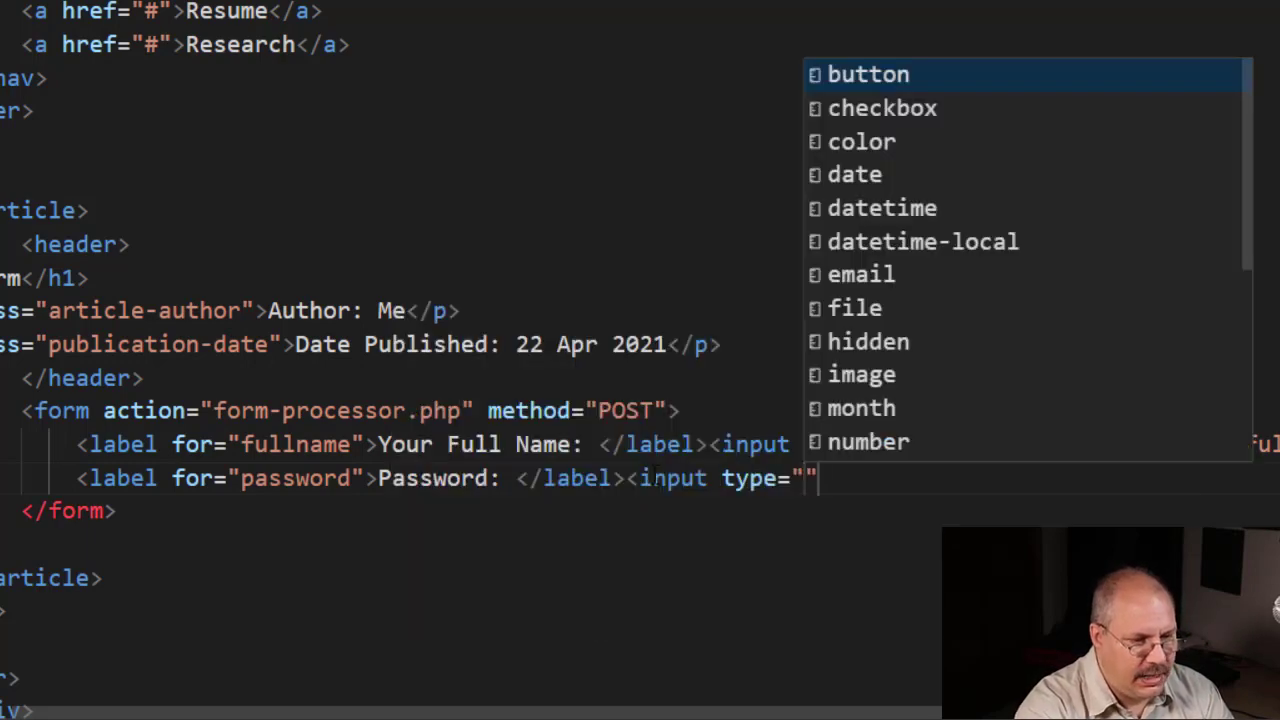
{"action": "type", "text": "password"}
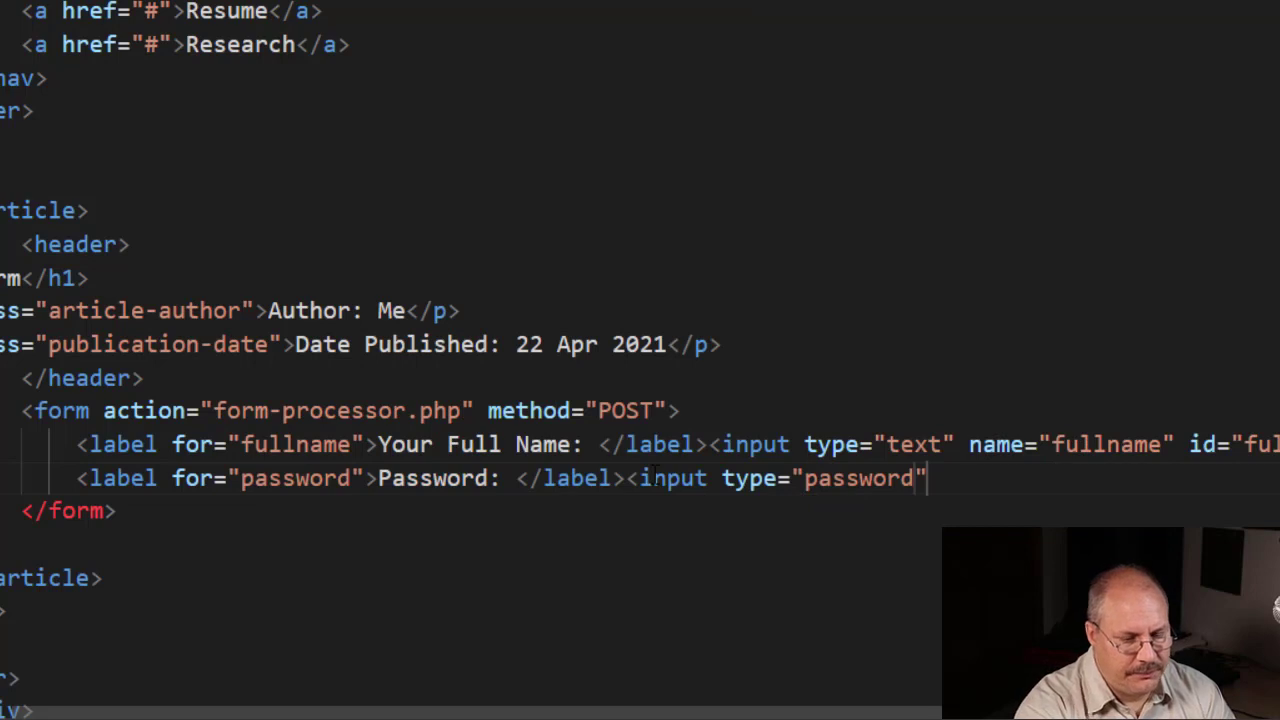
{"action": "type", "text": "name=\"password"}
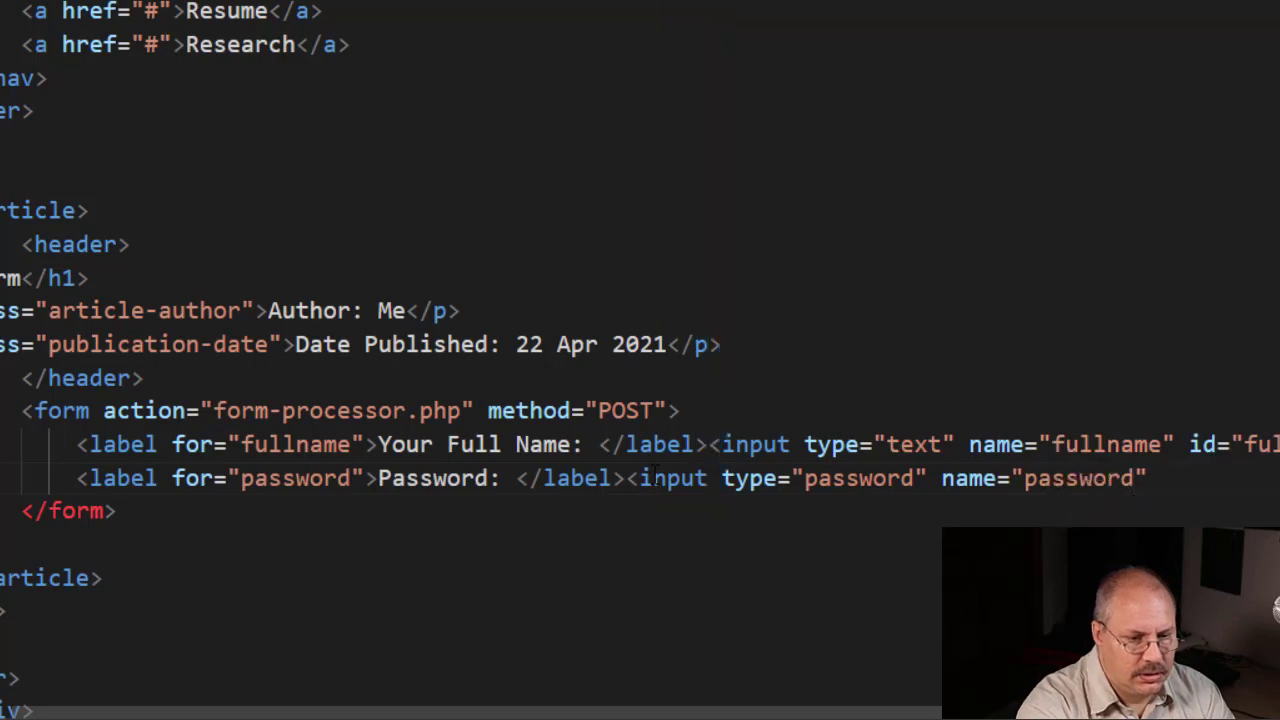
{"action": "type", "text": "id"}
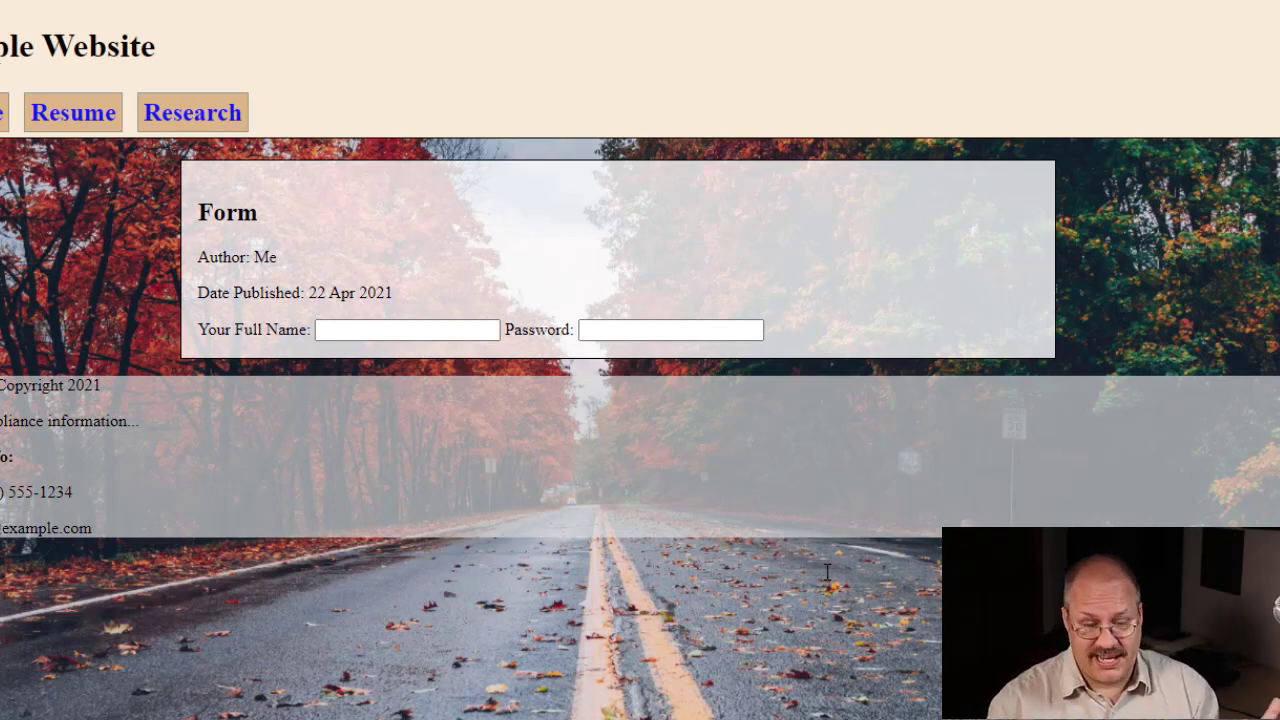
Type 'Walter' into the browser's Password field to confirm it masks characters.
{"action": "left_click", "coordinate": [670, 330]}
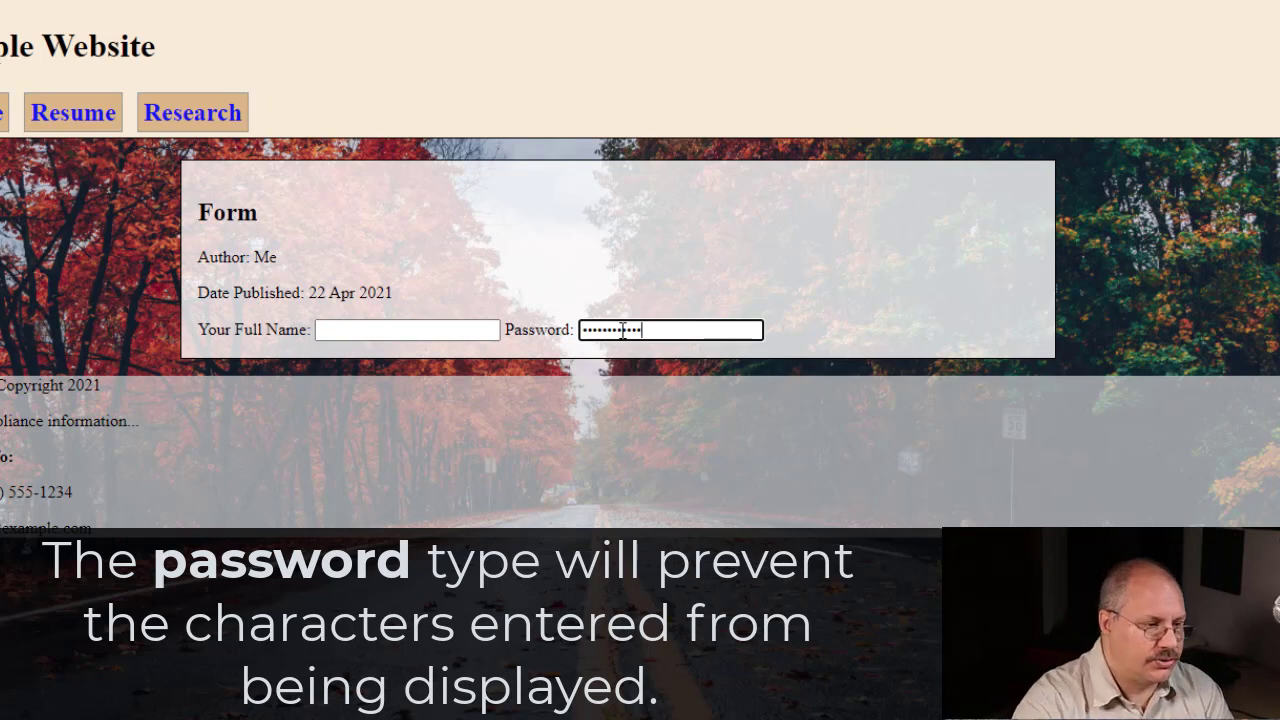
{"action": "type", "text": "W"}
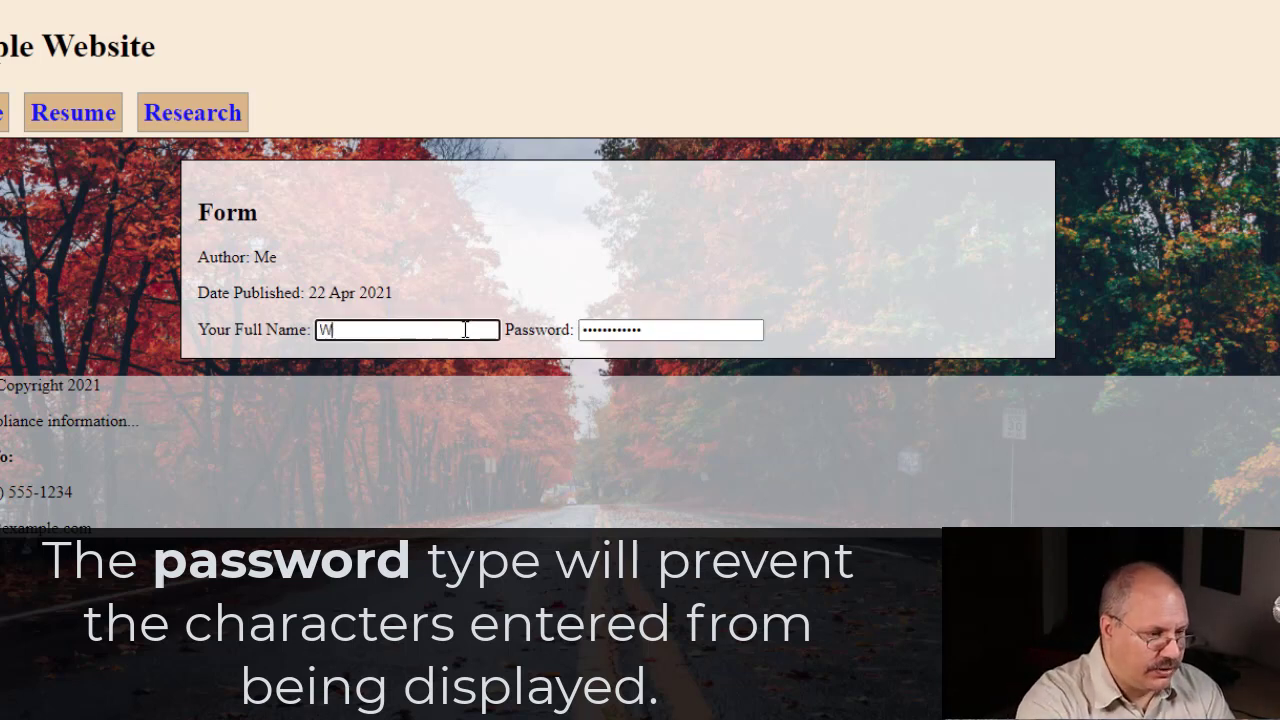
{"action": "type", "text": "alter"}
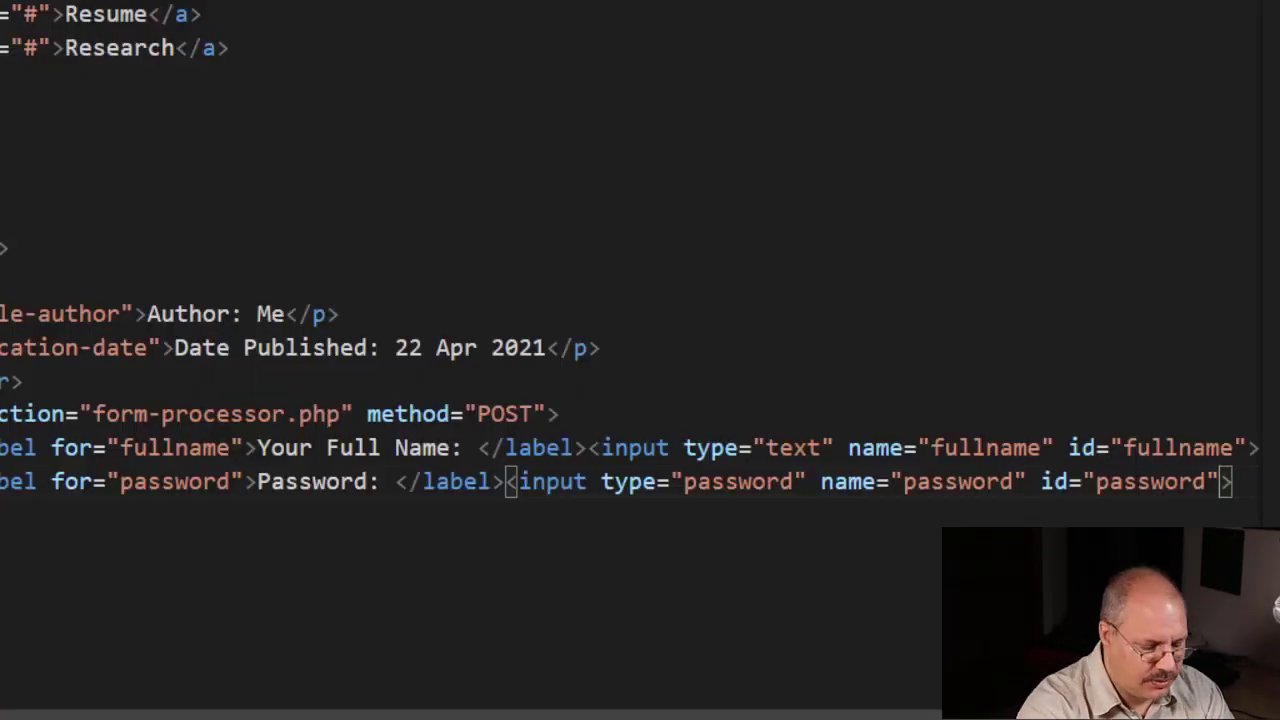
Add placeholder="Do not use your domain password." to the password input.
{"action": "type", "text": "p"}
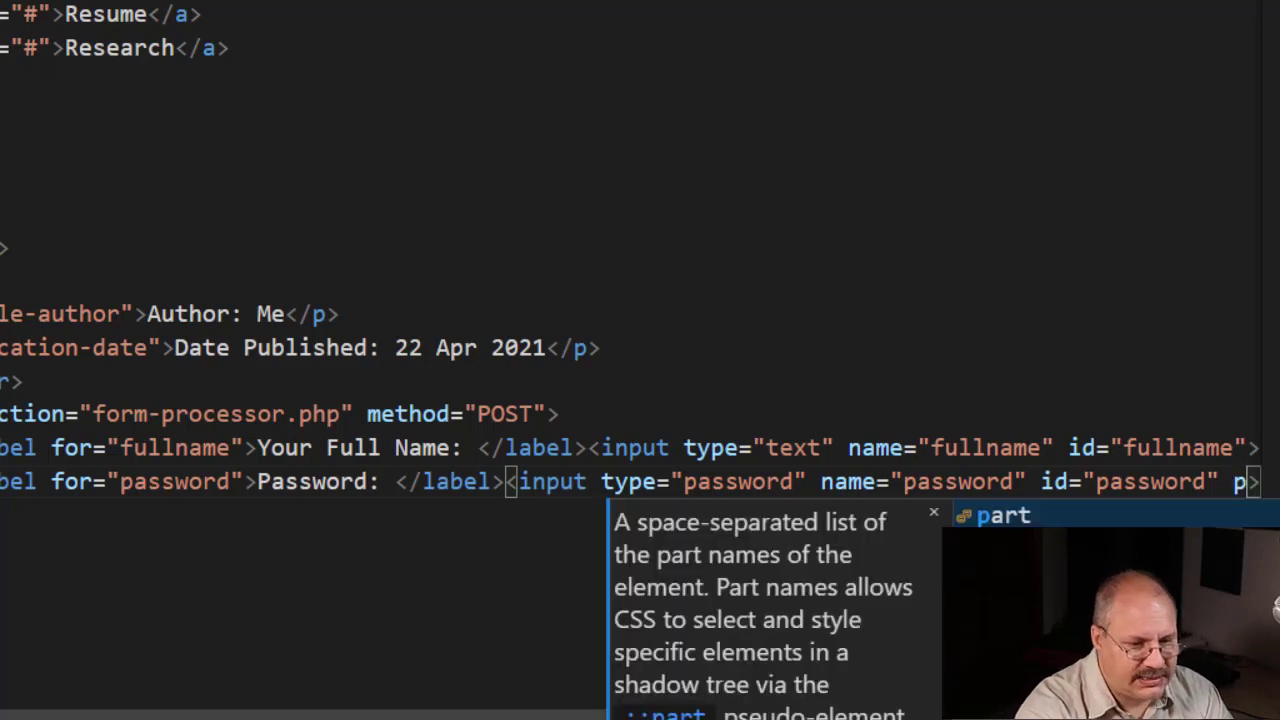
{"action": "type", "text": "placeholder=\""}
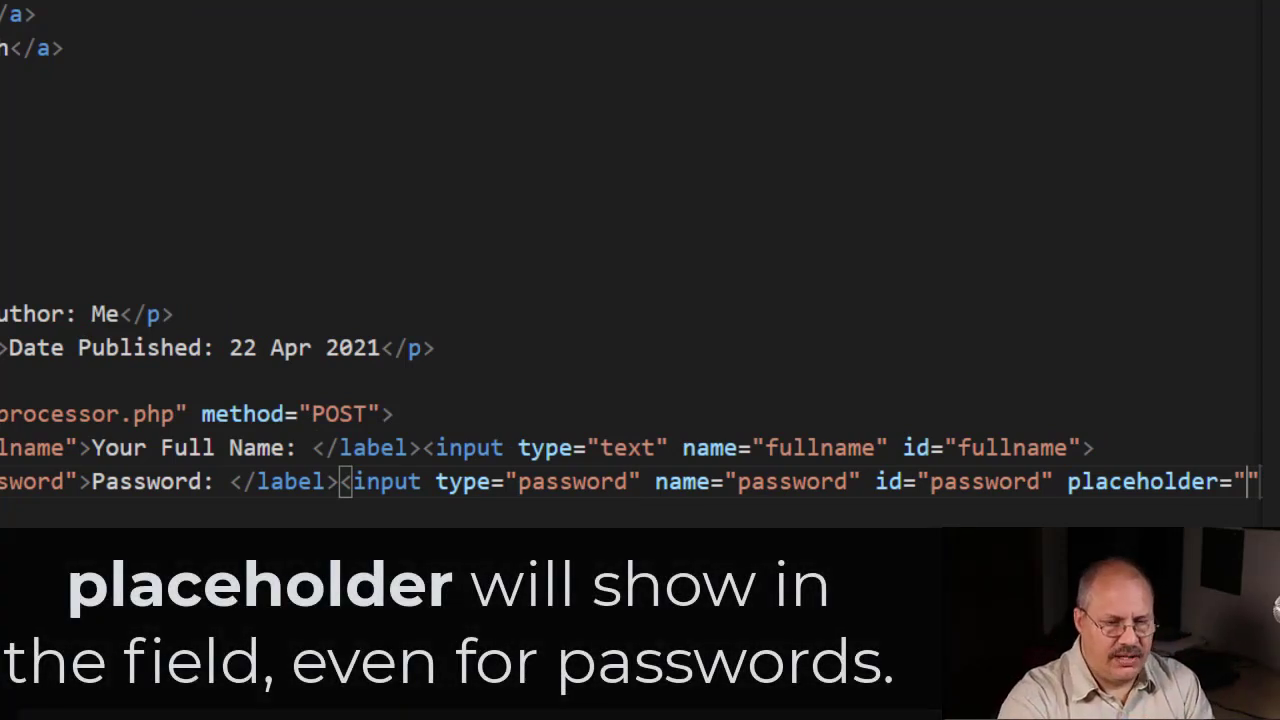
{"action": "type", "text": "Do not use"}
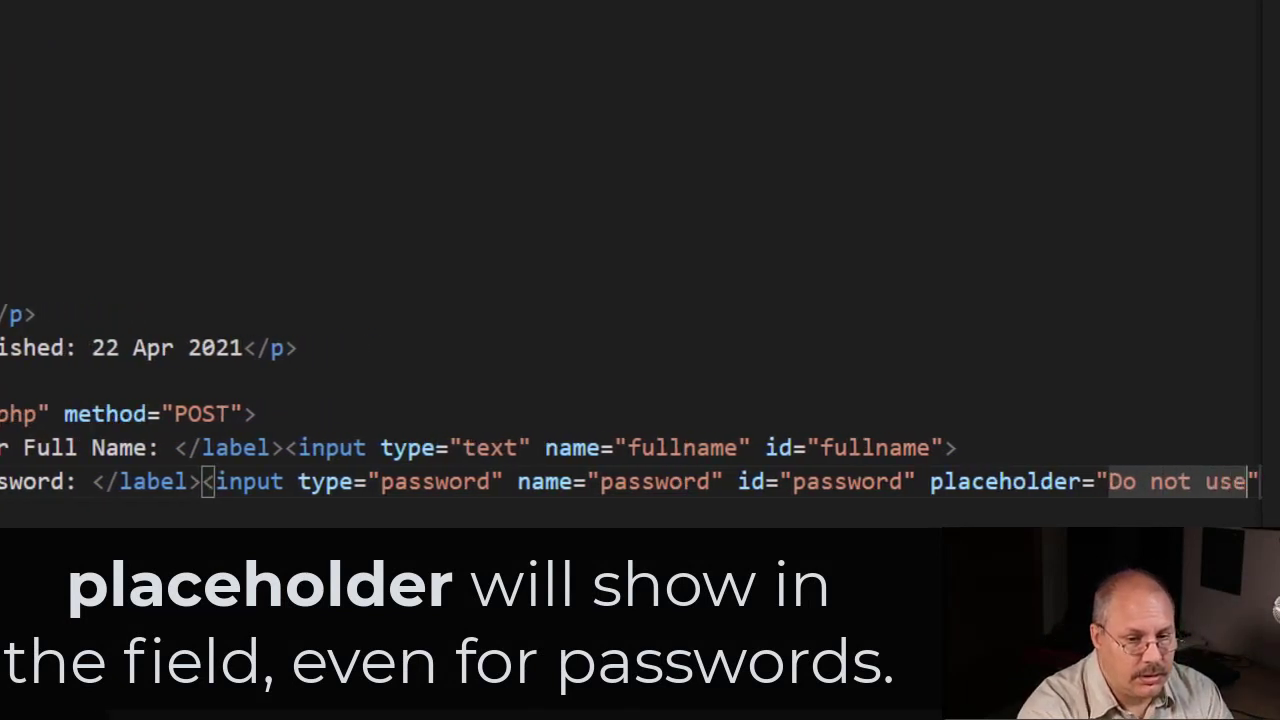
{"action": "type", "text": "your domain"}
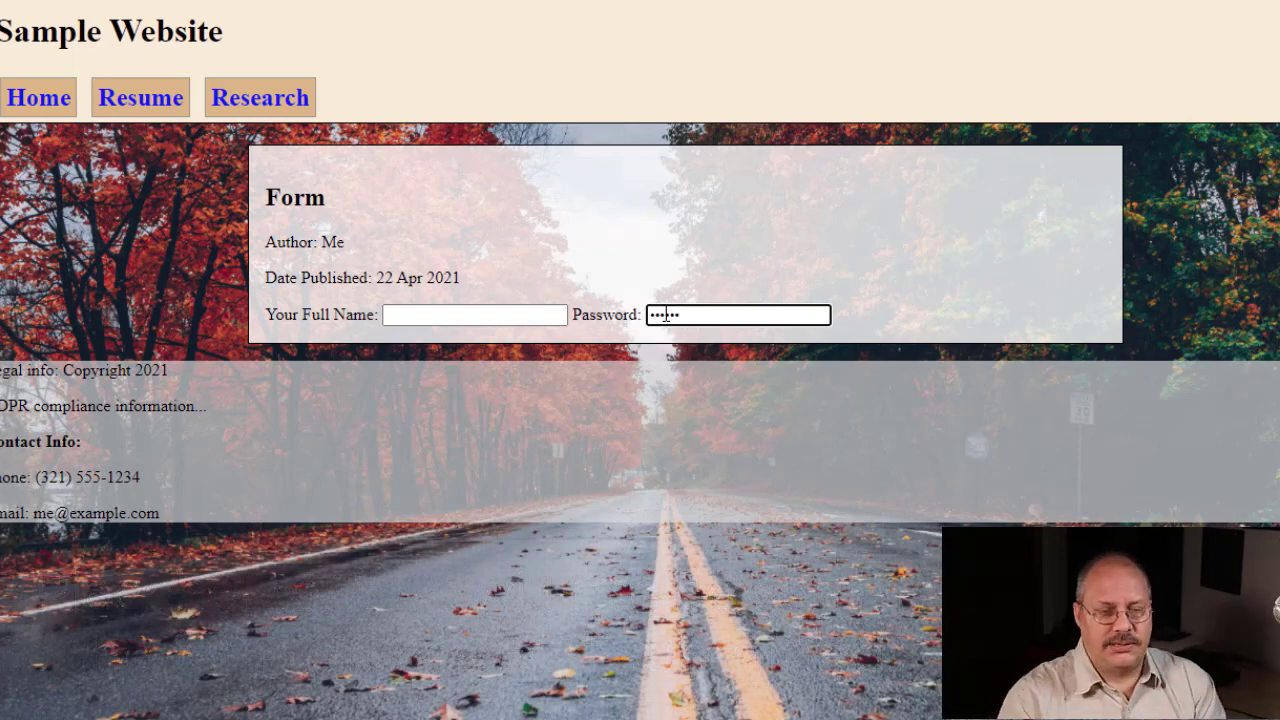
Type a masked password into the reloaded form's Password box.
{"action": "type", "text": "•"}
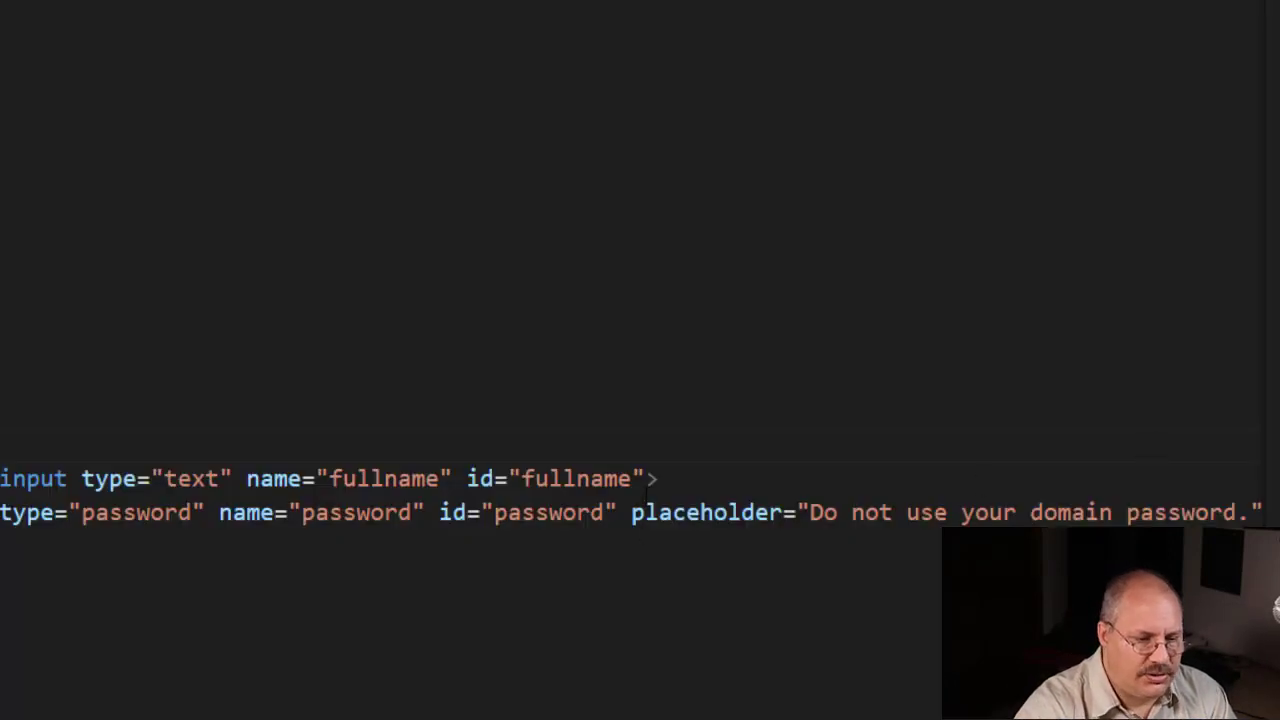
Add value="Bob" to the fullname input tag.
{"action": "type", "text": "value=\""}
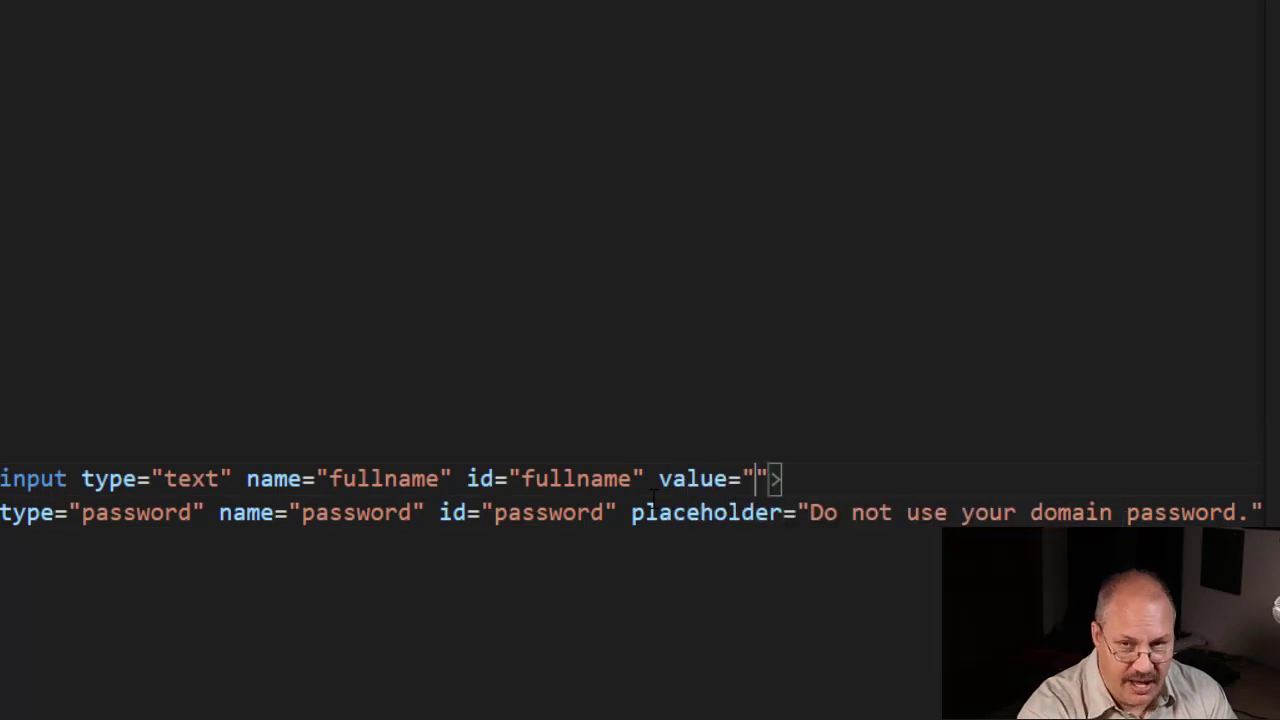
{"action": "type", "text": "Bob"}
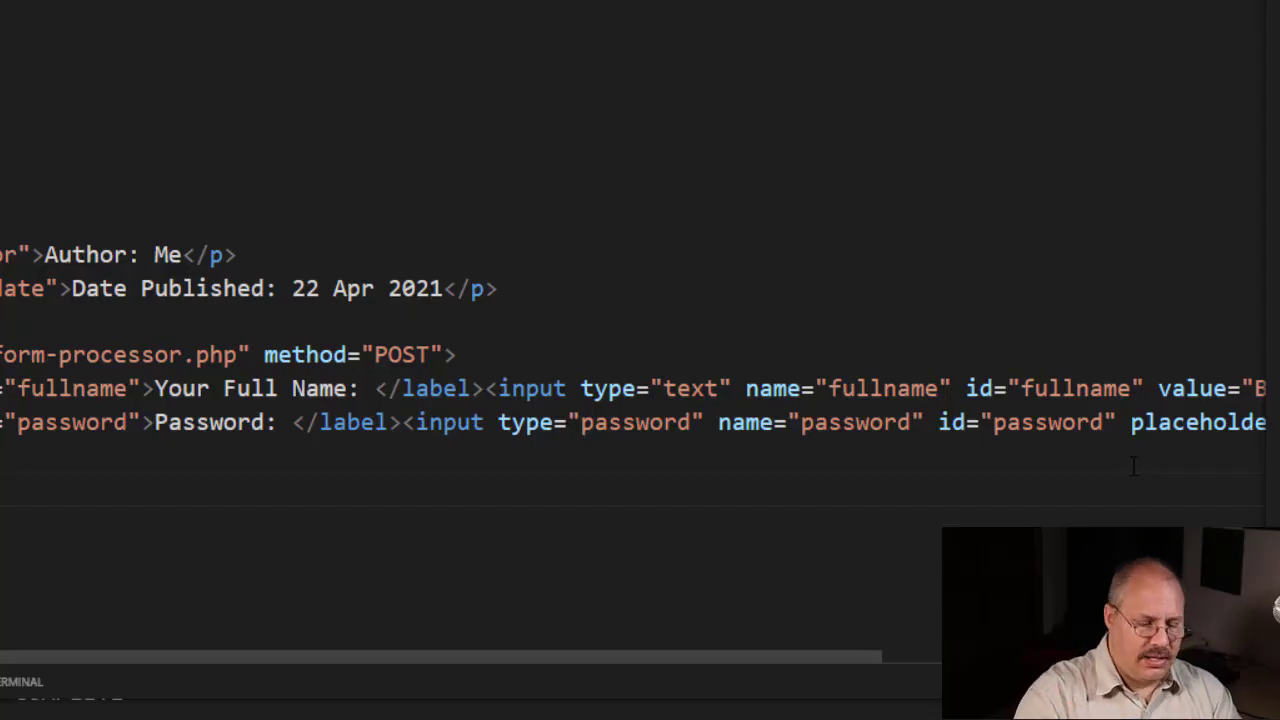
Add a label for="workedhere" reading 'How long have you worked with us:'.
{"action": "type", "text": "\"workedhere\""}
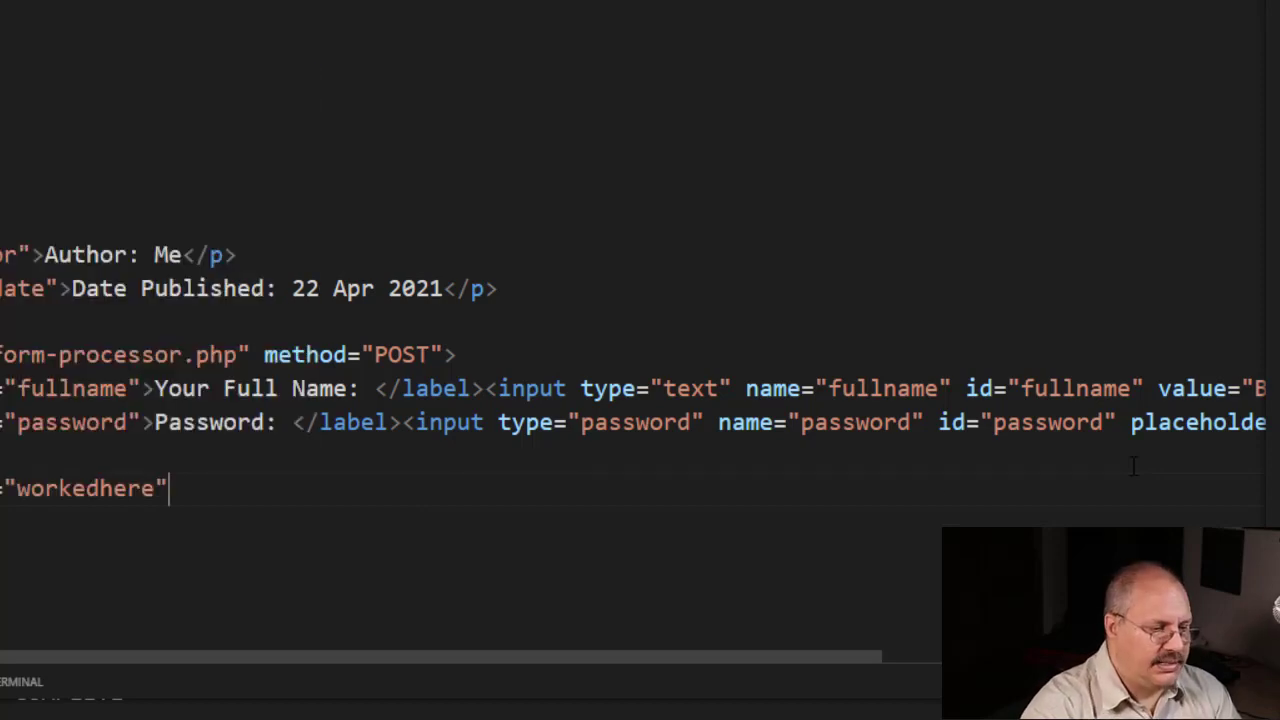
{"action": "type", "text": "></label>"}
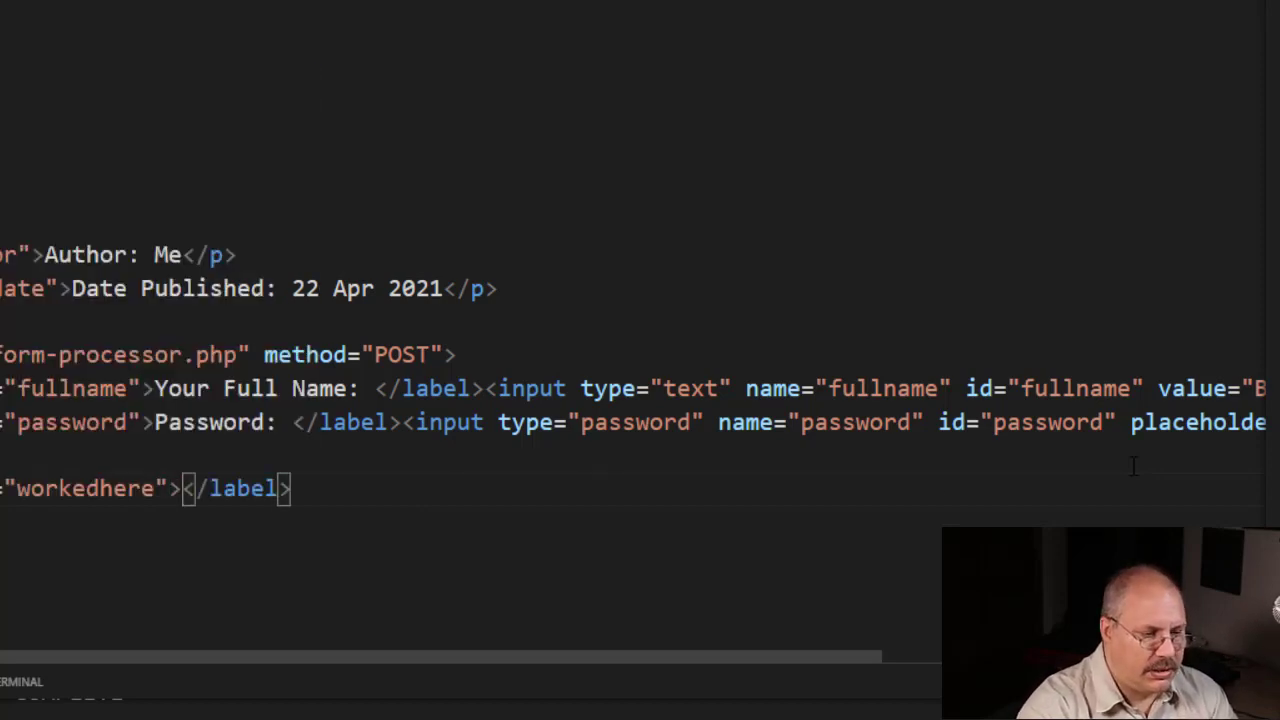
{"action": "type", "text": "How"}
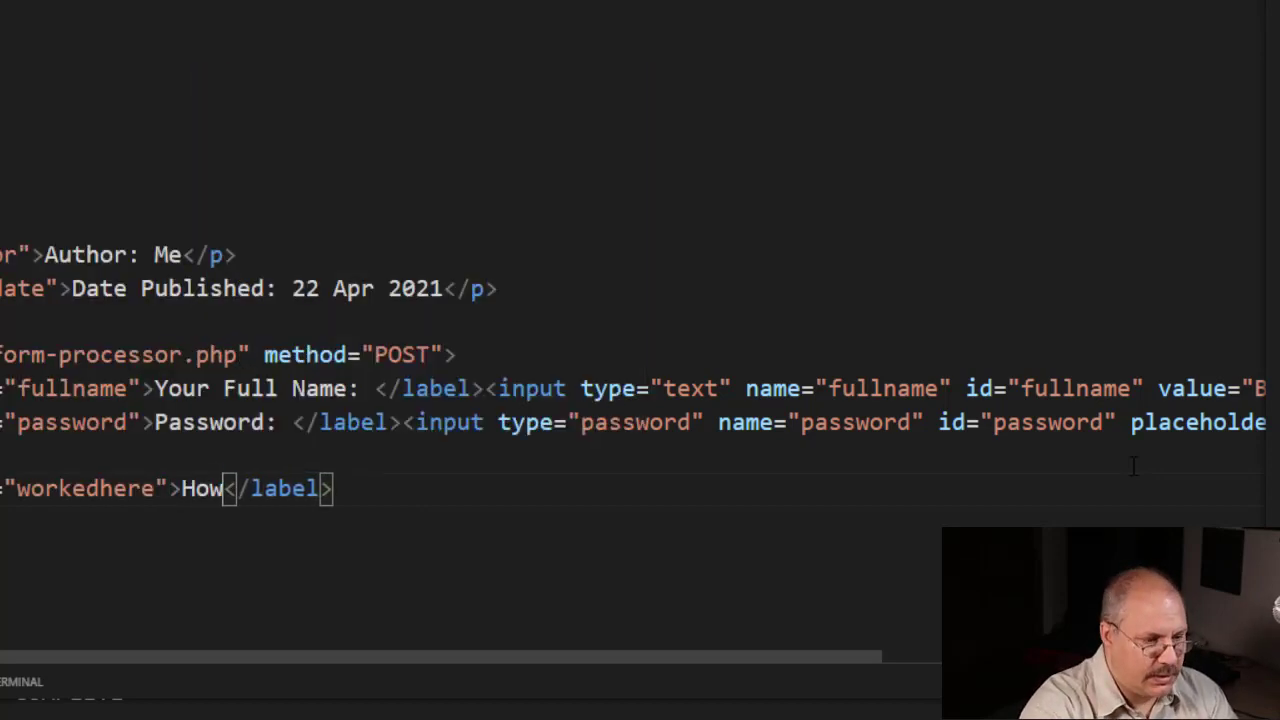
{"action": "type", "text": "long have you"}
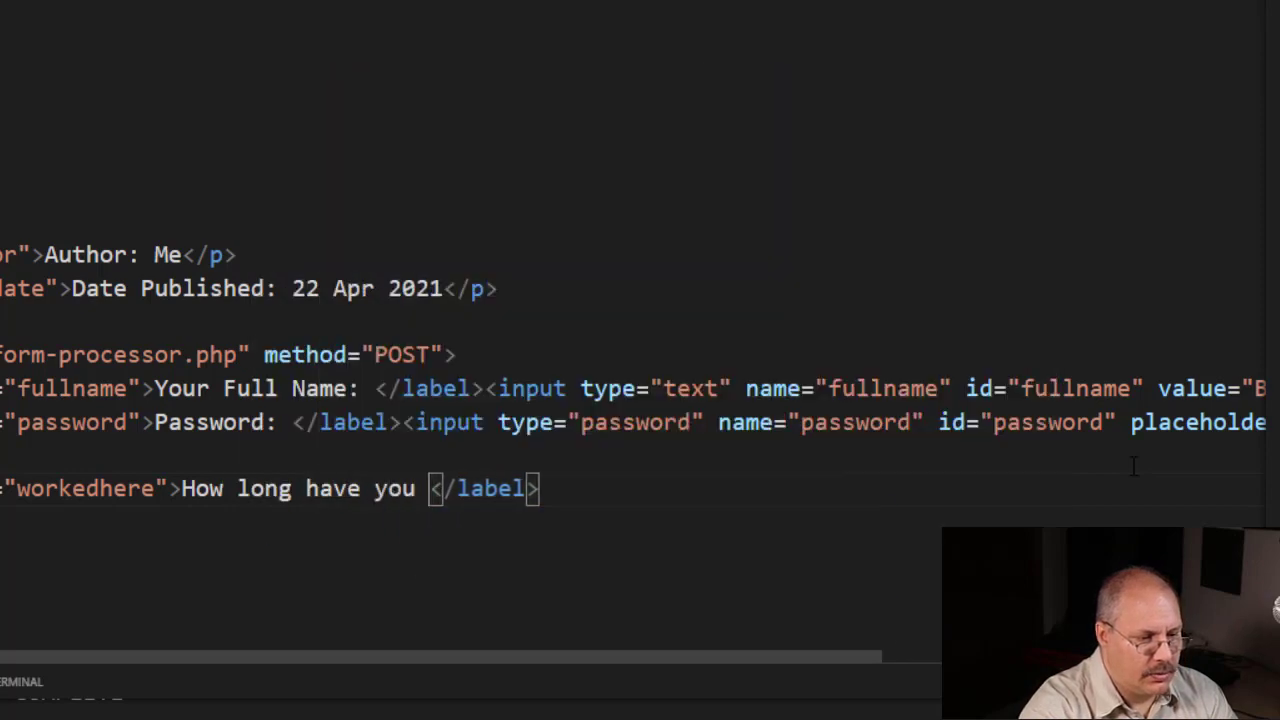
{"action": "type", "text": "worked with us:"}
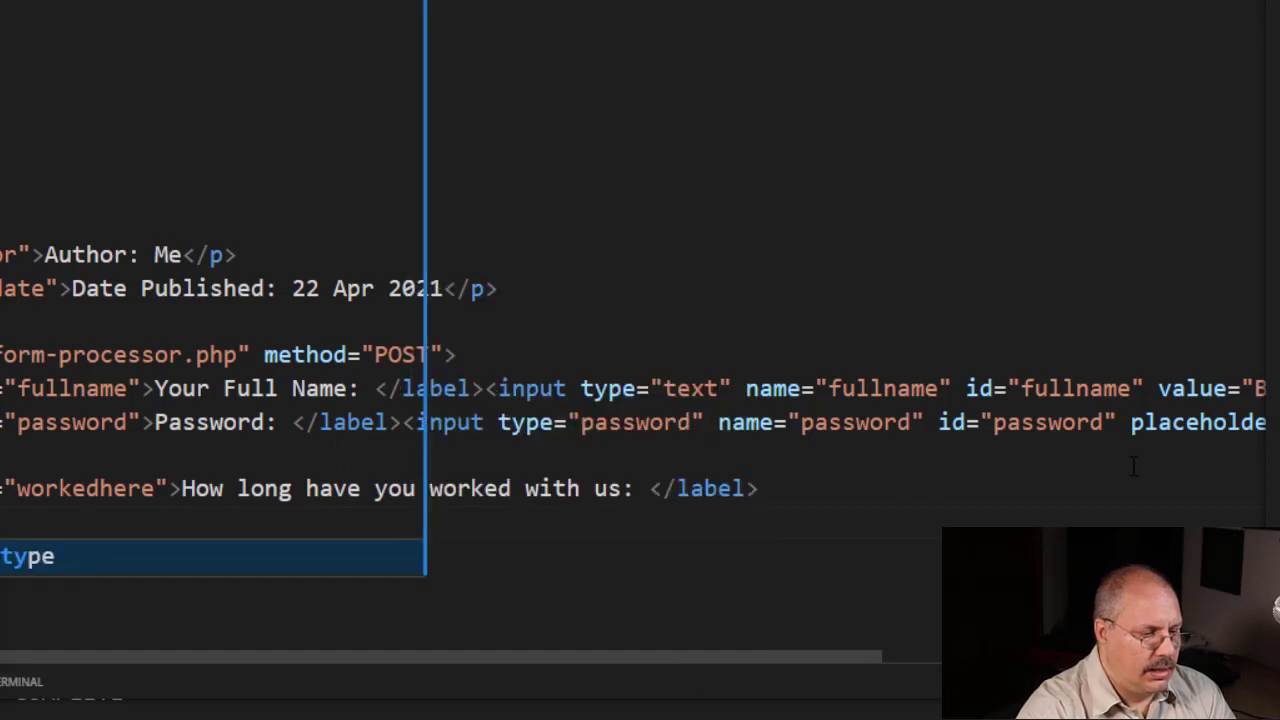
Set the new input's type to number.
{"action": "type", "text": "type=\""}
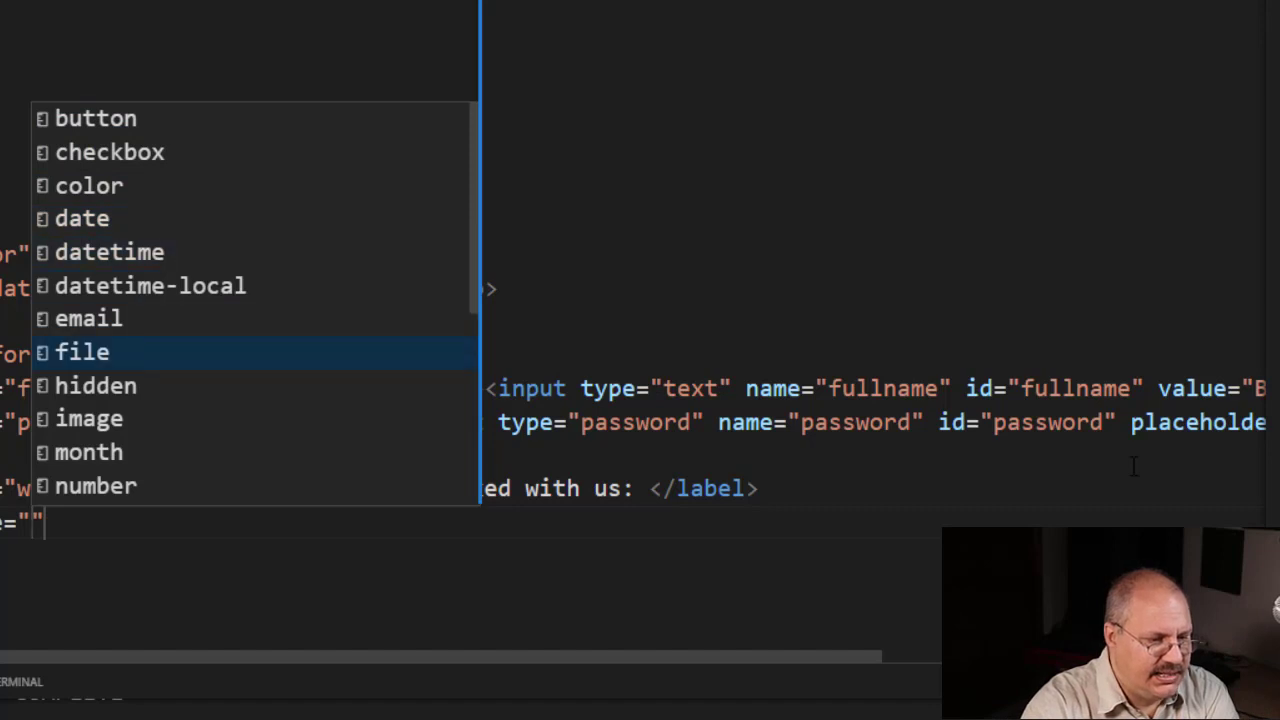
{"action": "scroll", "scroll_direction": "down", "scroll_amount": 3}
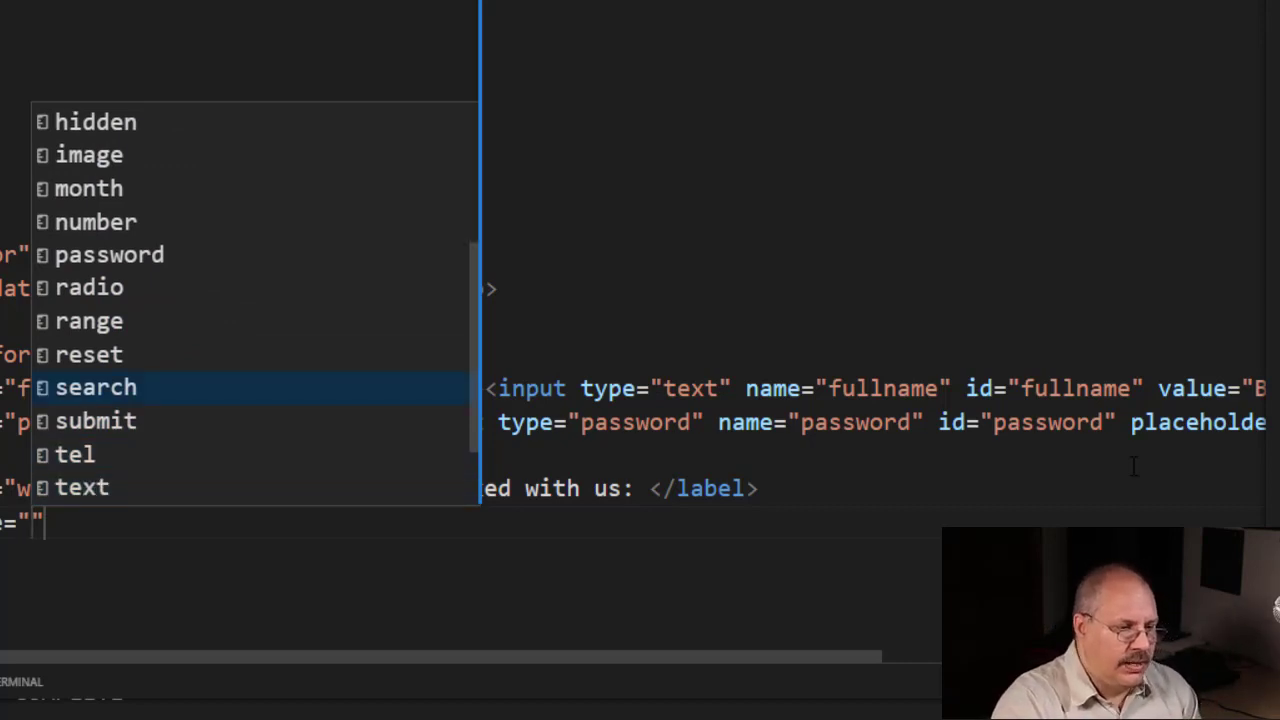
{"action": "key", "text": "Up"}
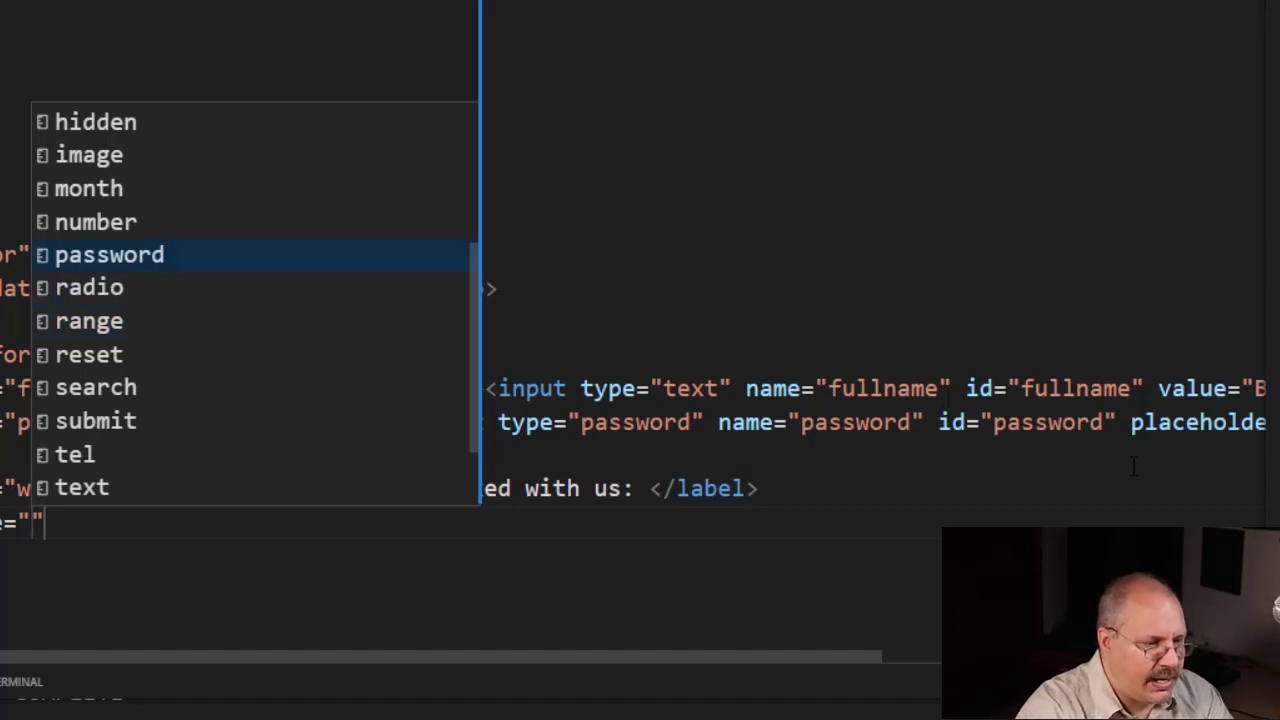
{"action": "left_click", "coordinate": [97, 221]}
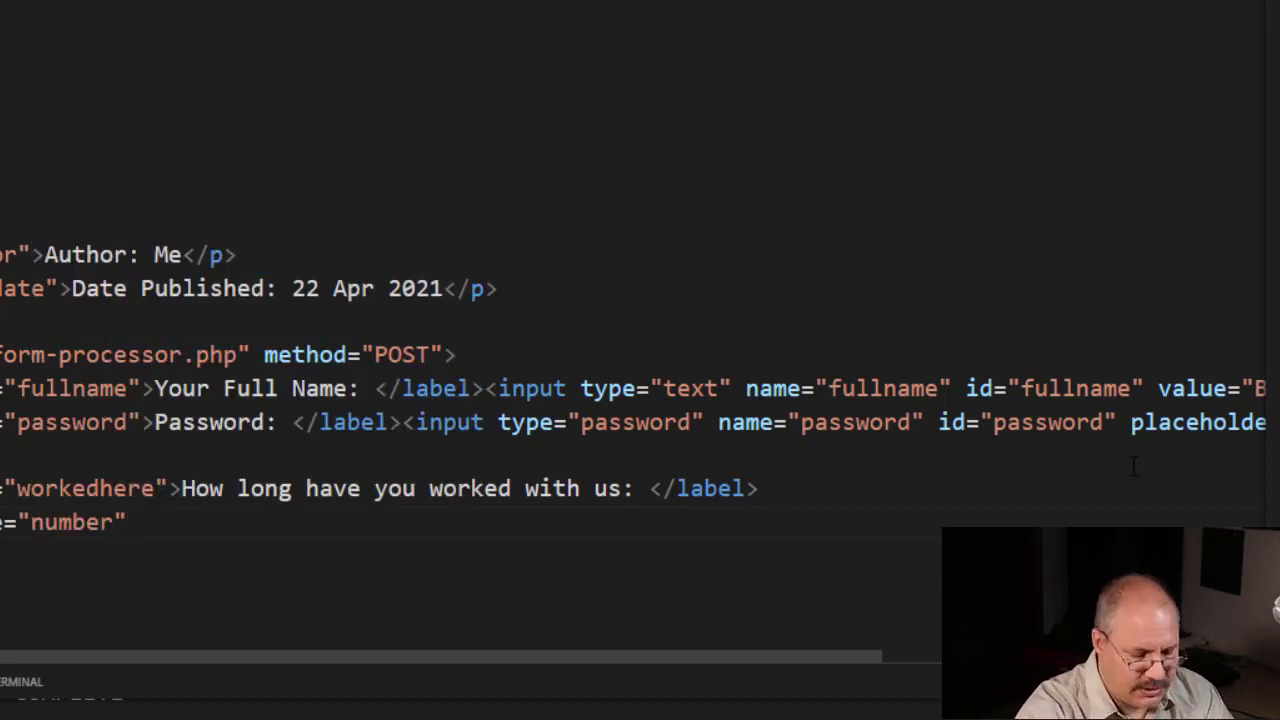
Give the number input the name and id 'workedhere'.
{"action": "type", "text": "na"}
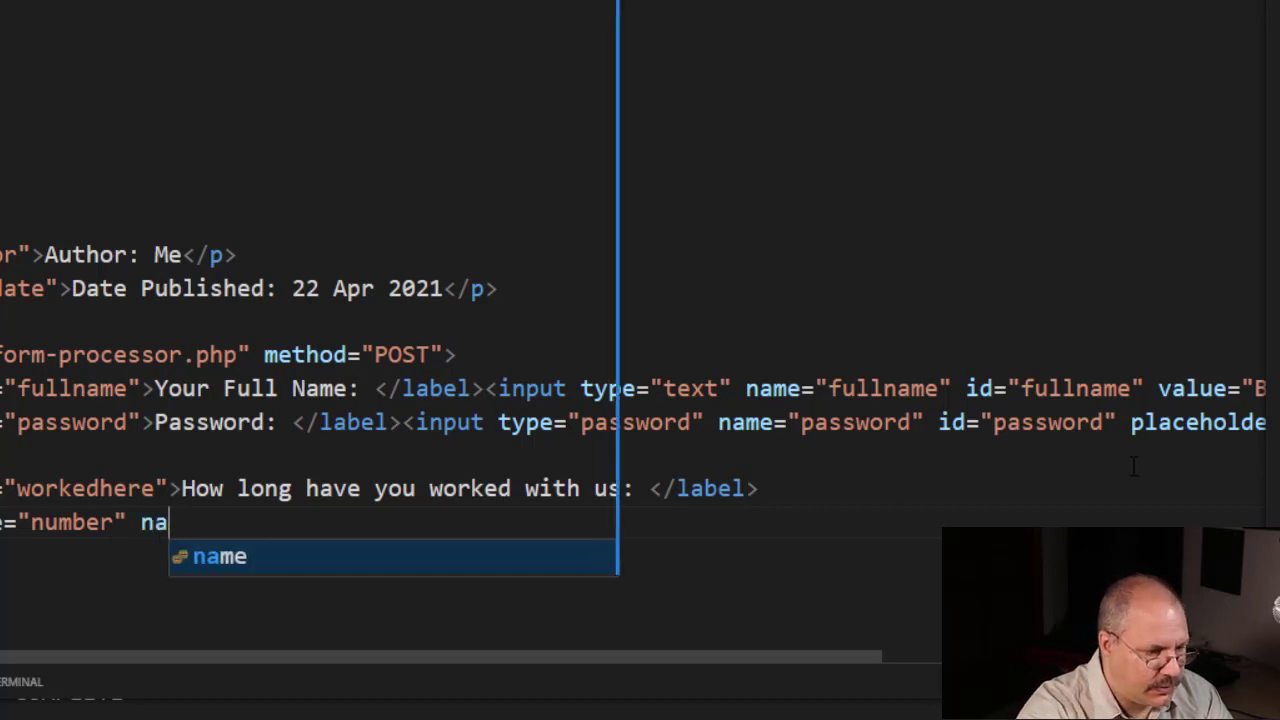
{"action": "key", "text": "Tab"}
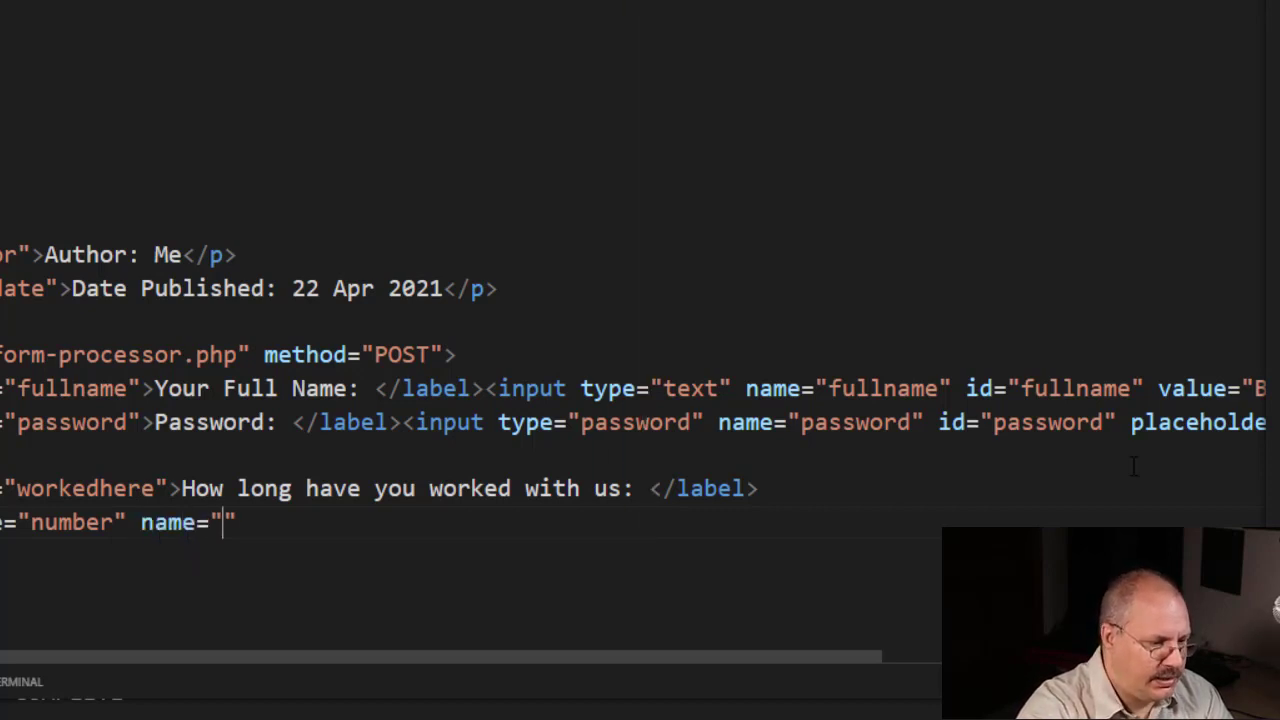
{"action": "type", "text": "worked"}
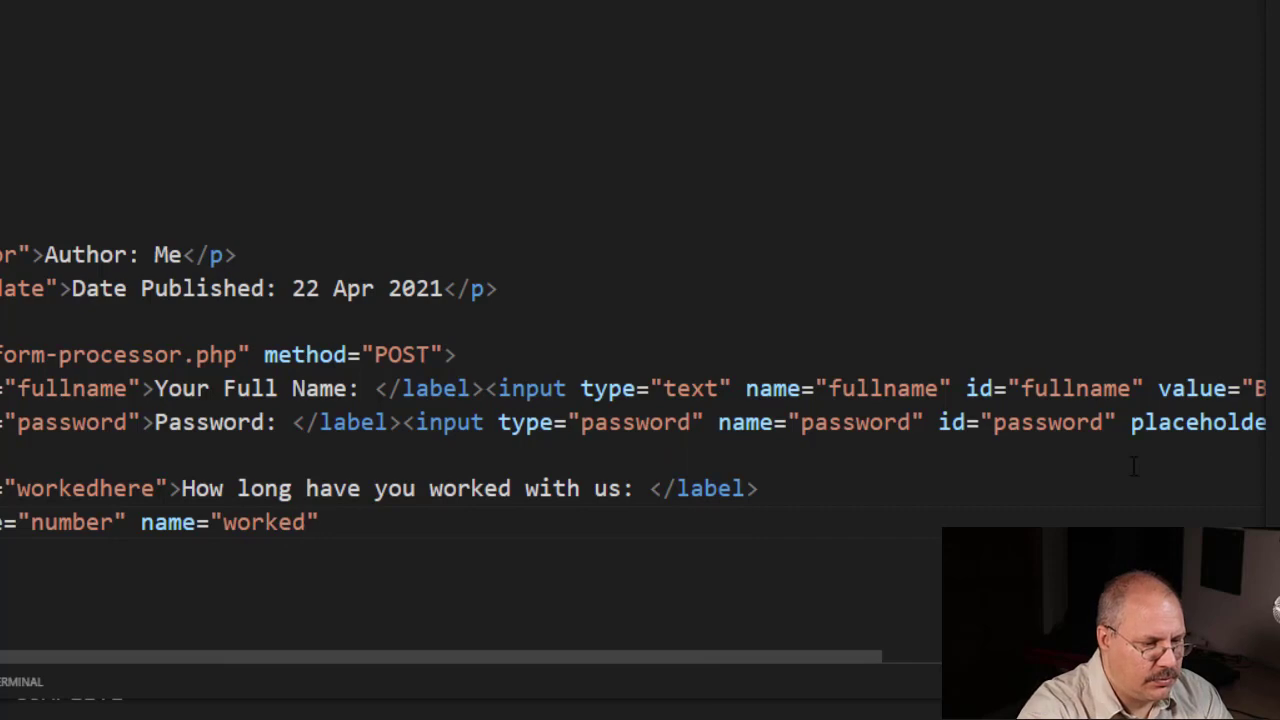
{"action": "type", "text": "here"}
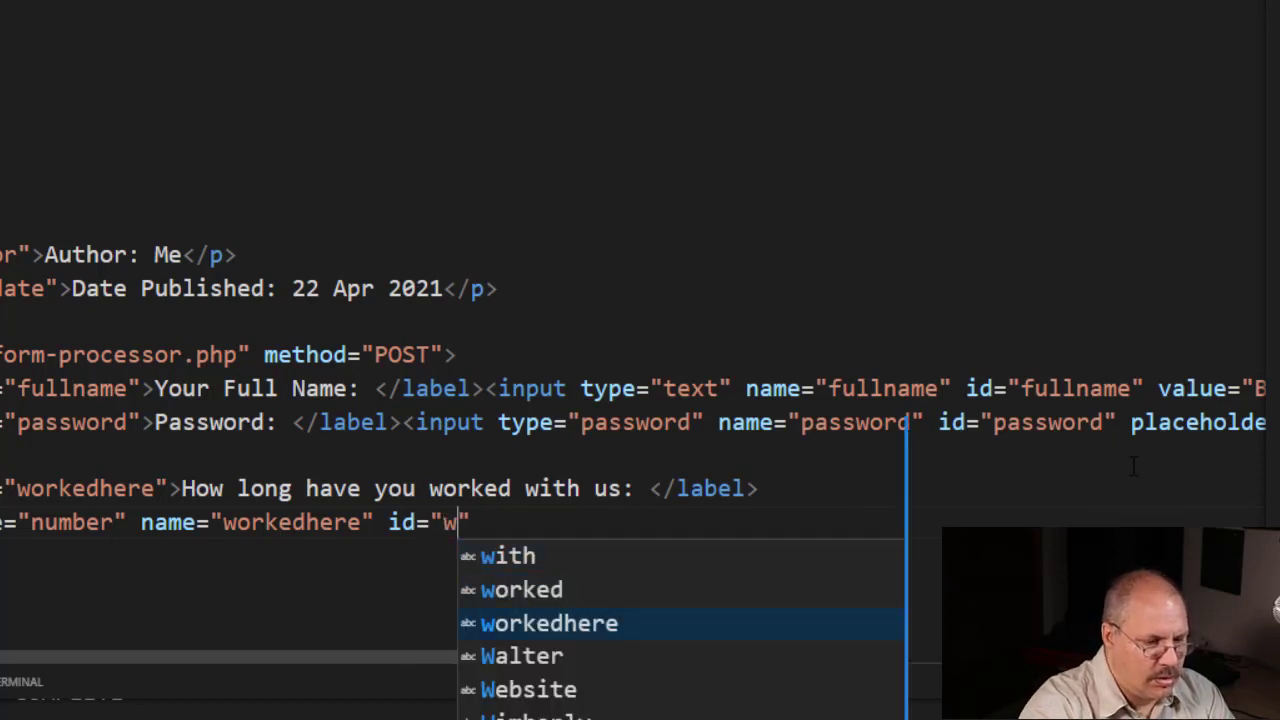
{"action": "key", "text": "Tab"}
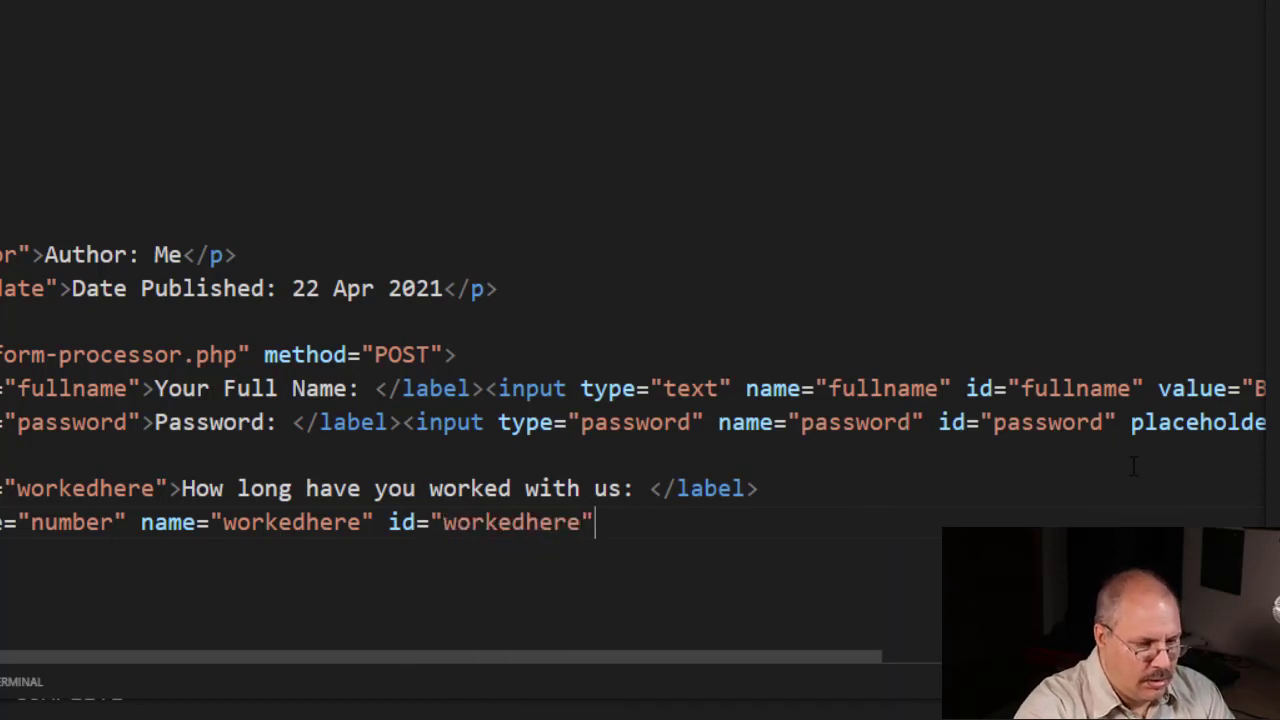
Add value="3", min="0" and max="20", then close the tag.
{"action": "type", "text": "value=\"\""}
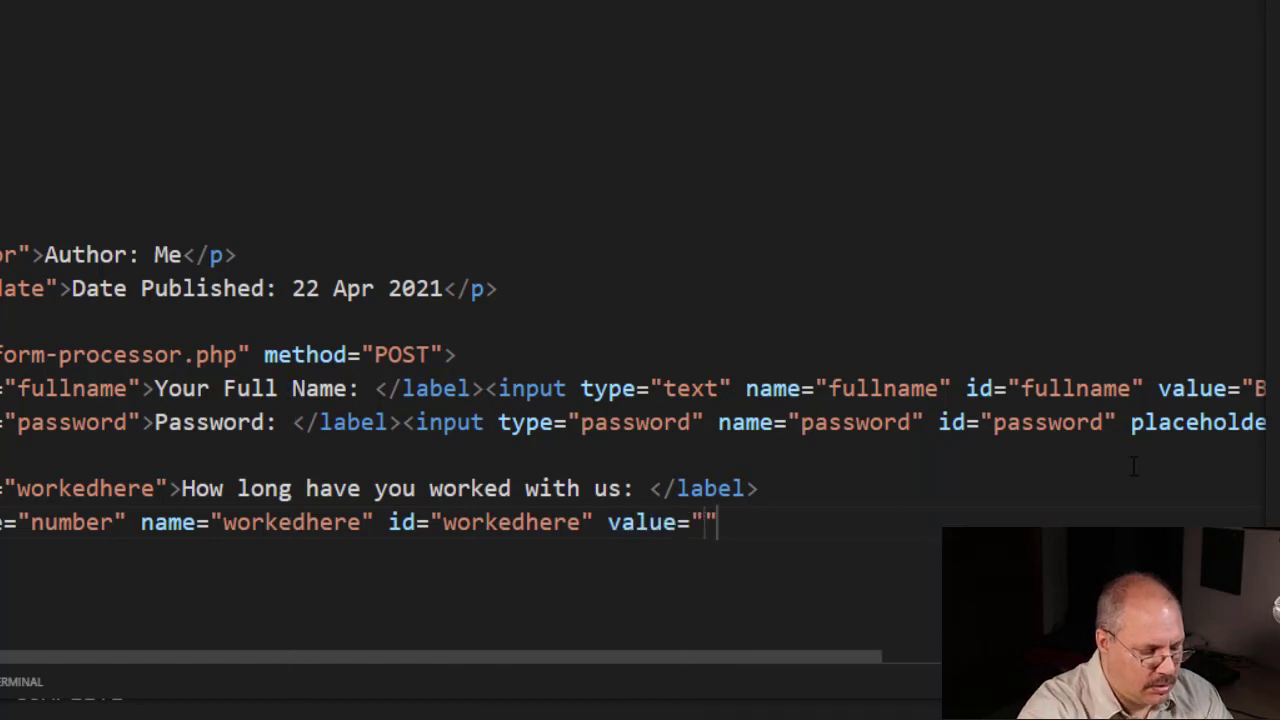
{"action": "type", "text": "3"}
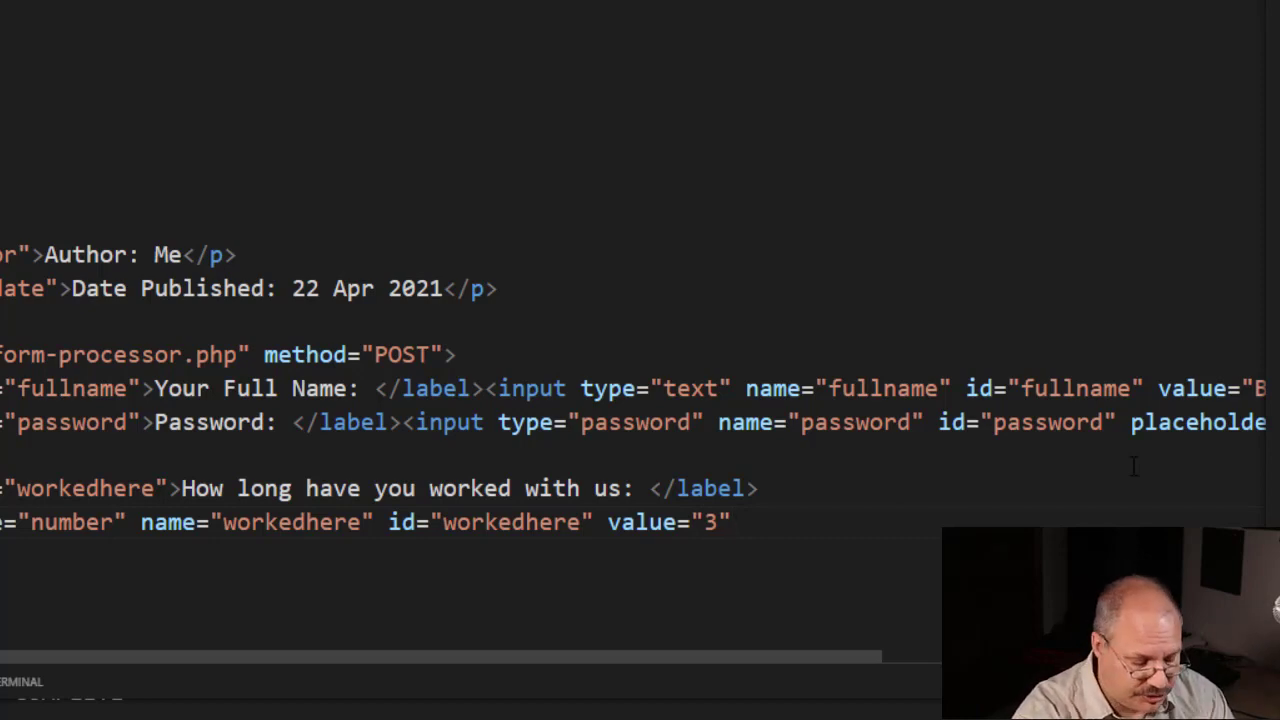
{"action": "type", "text": "min=\""}
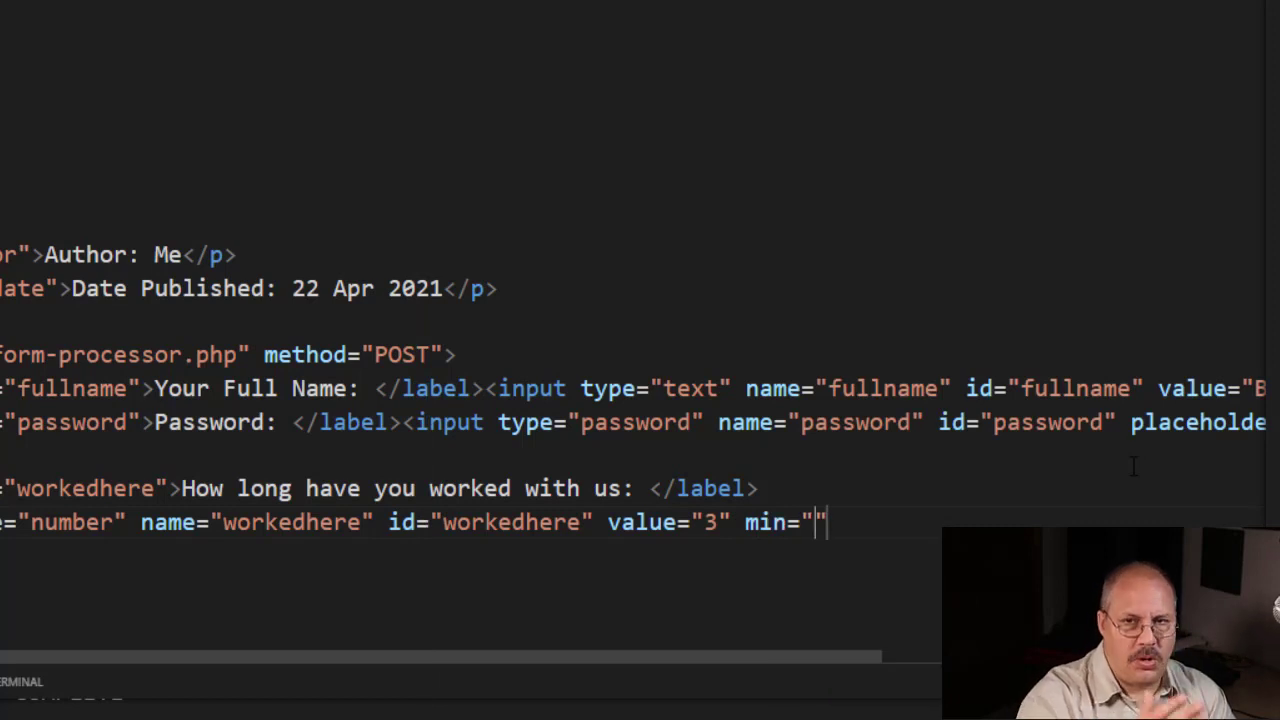
{"action": "type", "text": "0"}
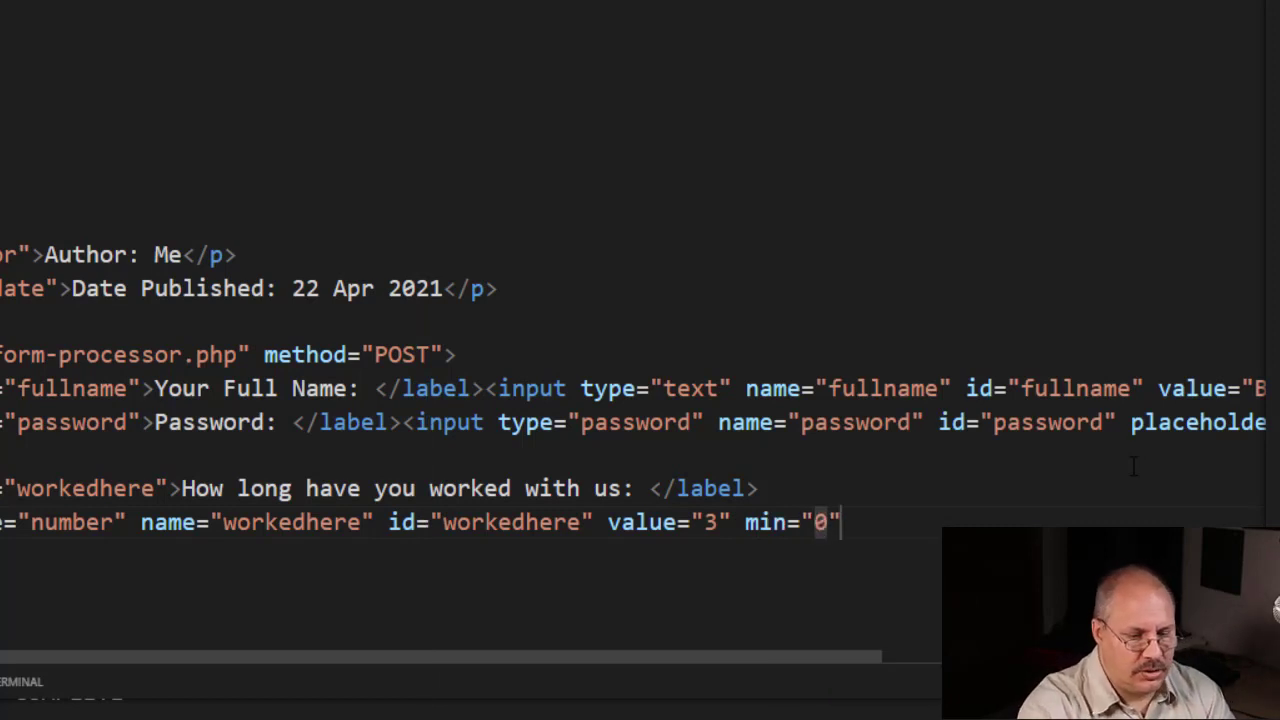
{"action": "type", "text": "max=\"20"}
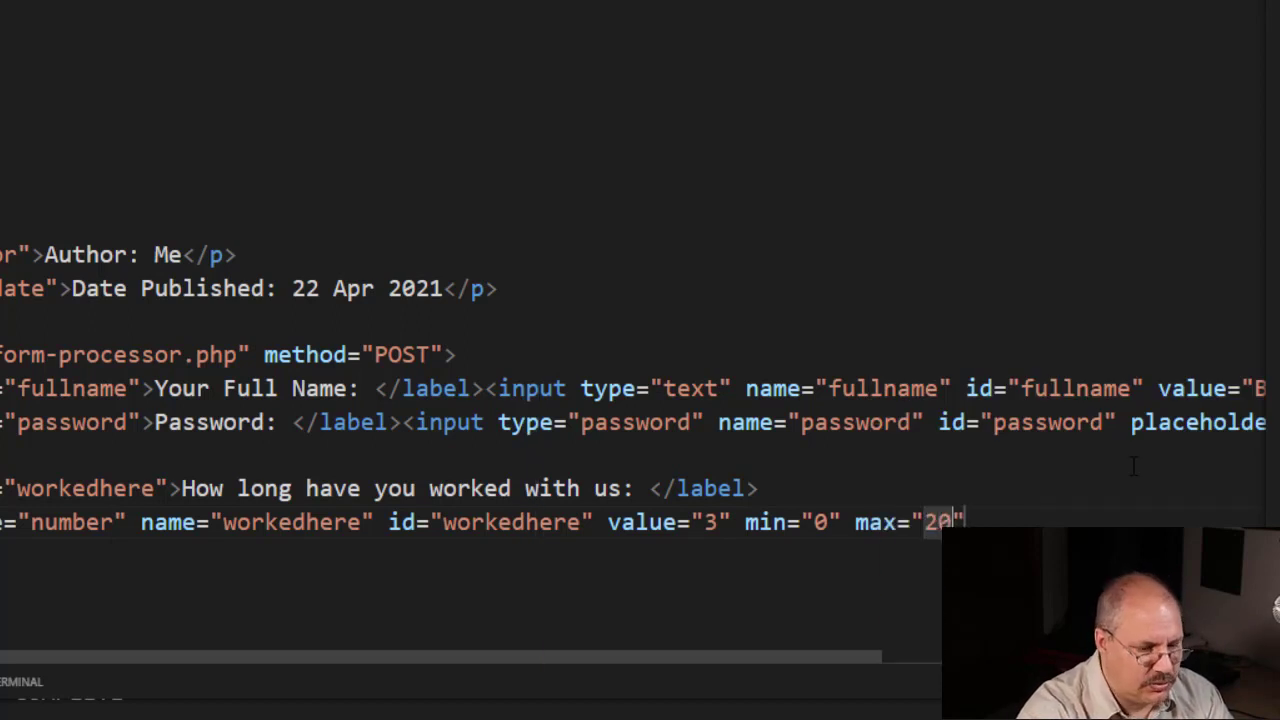
{"action": "type", "text": ">"}
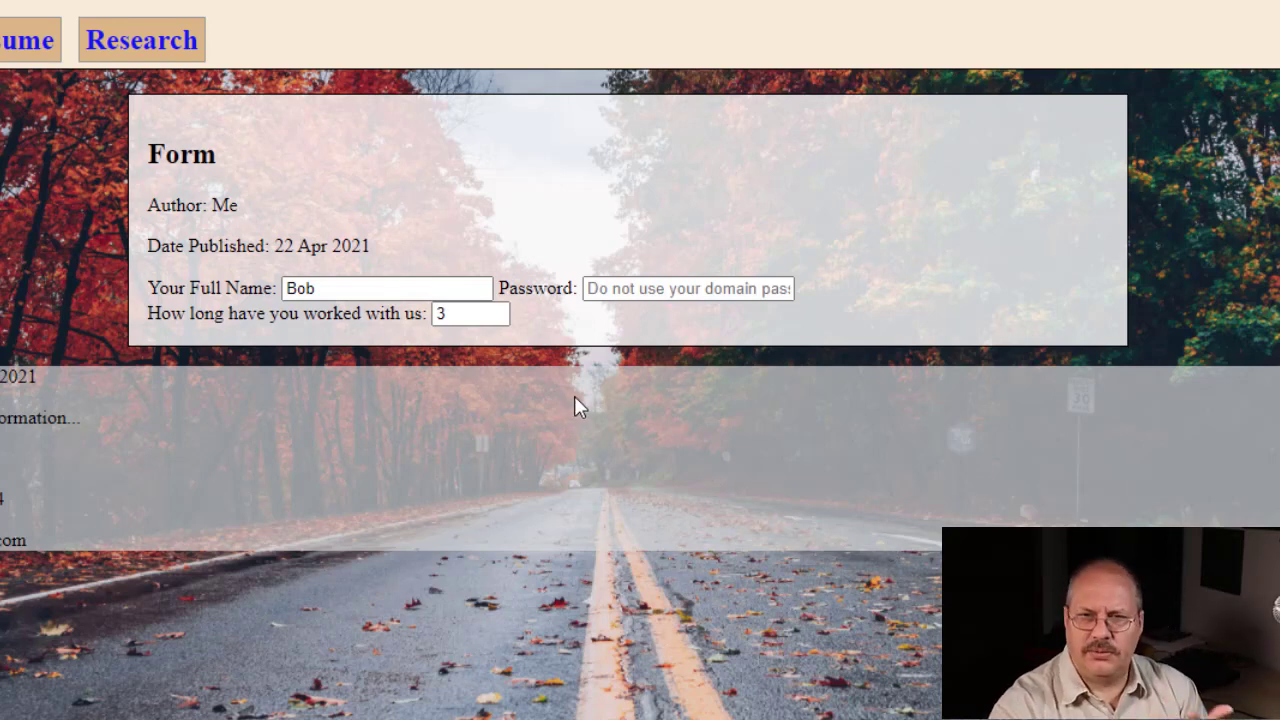
{"action": "mouse_move", "coordinate": [540, 347]}
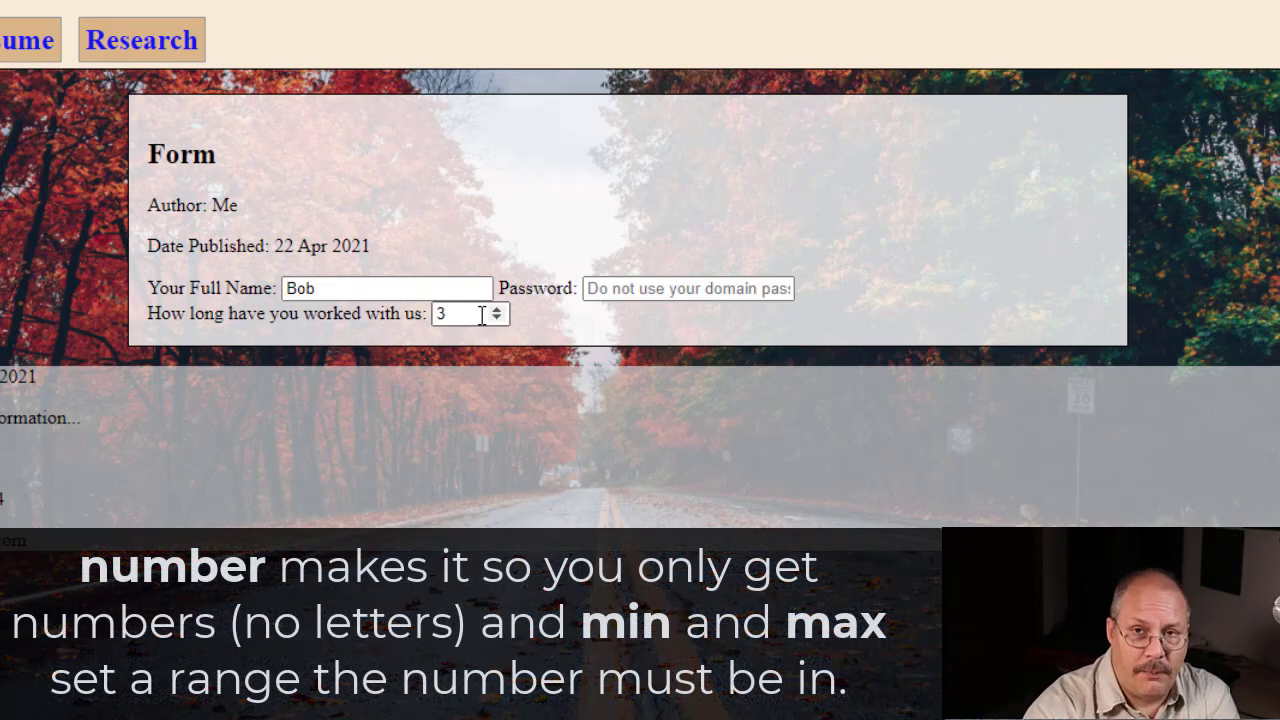
Test the years-worked number field in the browser by entering 3, 21 and 12.
{"action": "left_click", "coordinate": [497, 308]}
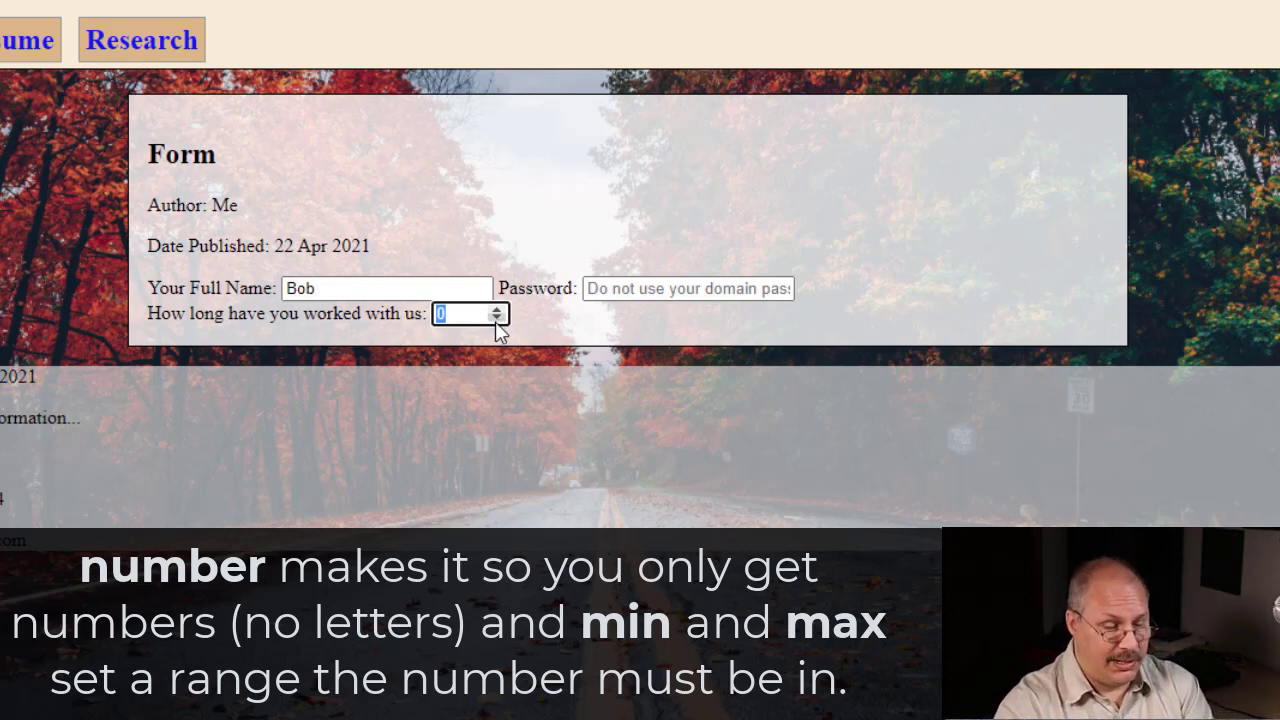
{"action": "mouse_move", "coordinate": [495, 338]}
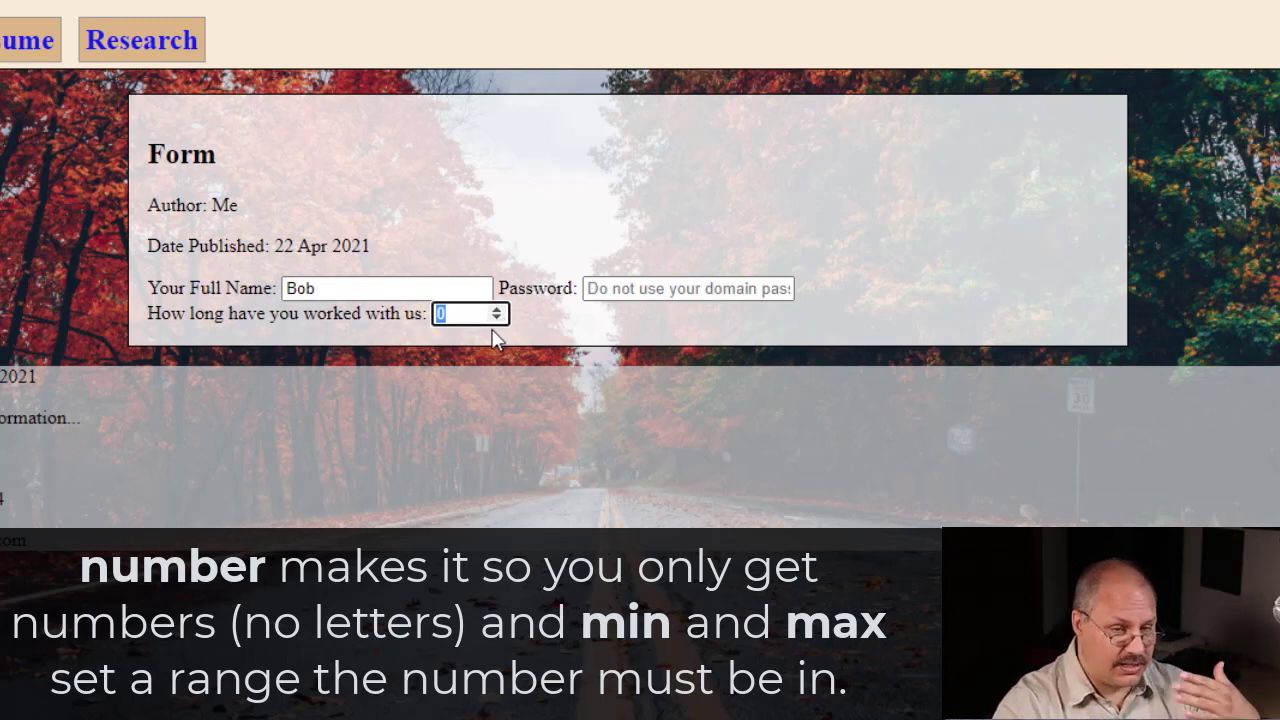
{"action": "mouse_move", "coordinate": [510, 330]}
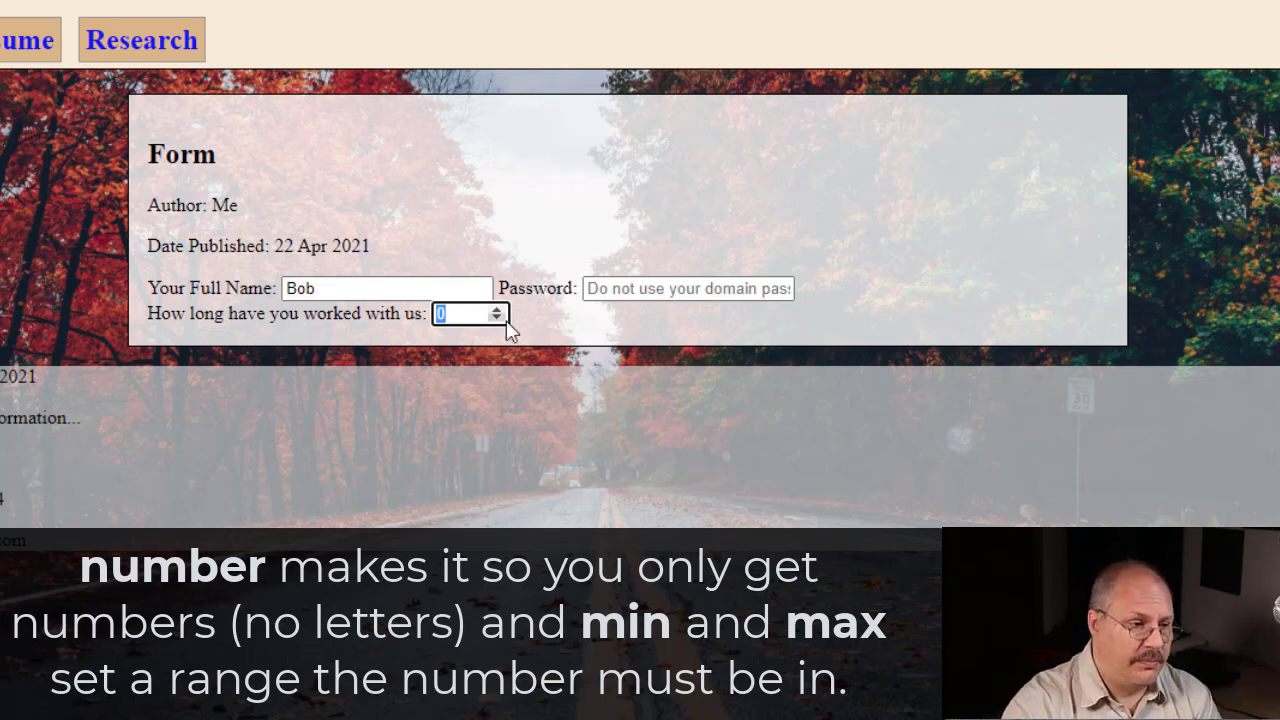
{"action": "type", "text": "3"}
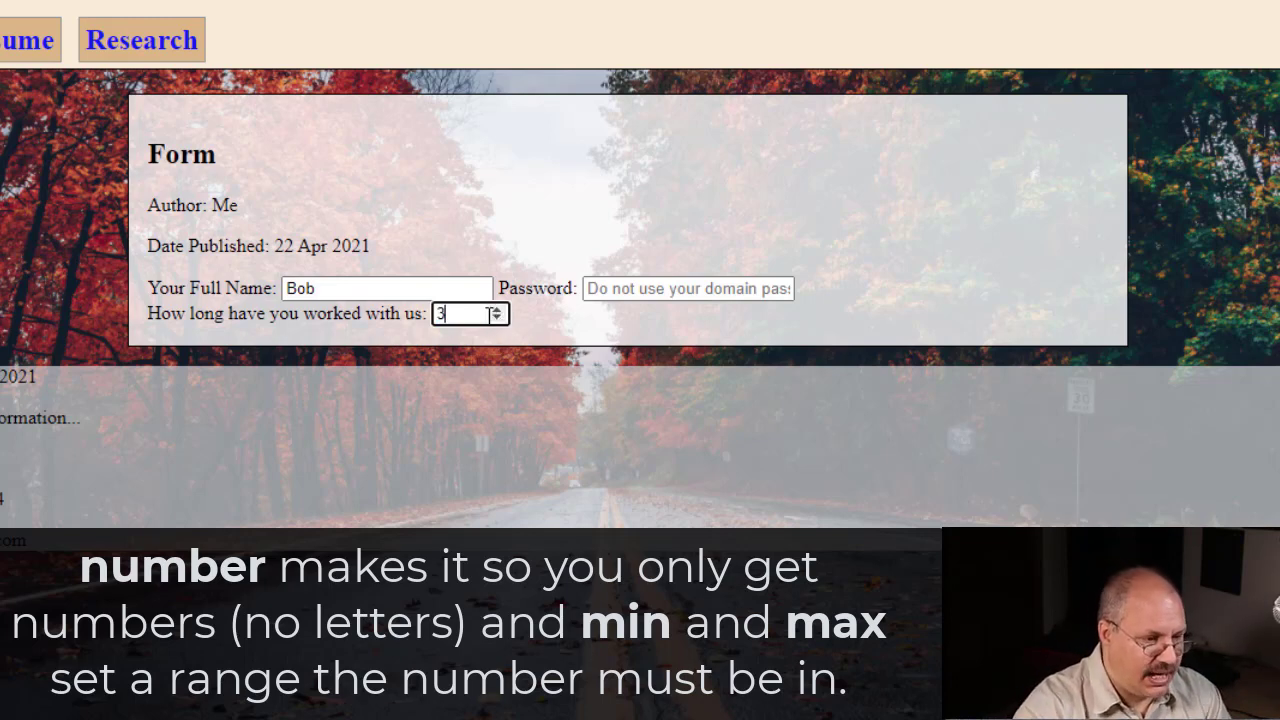
{"action": "type", "text": "21"}
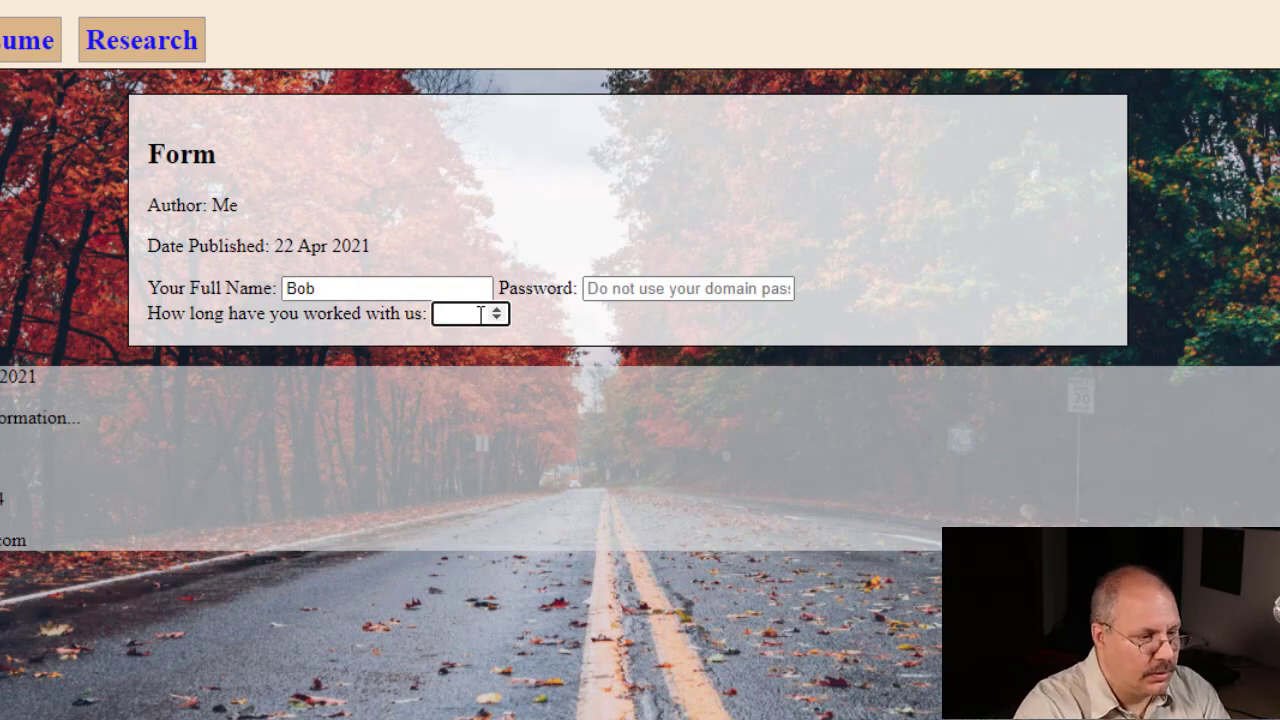
{"action": "type", "text": "12"}
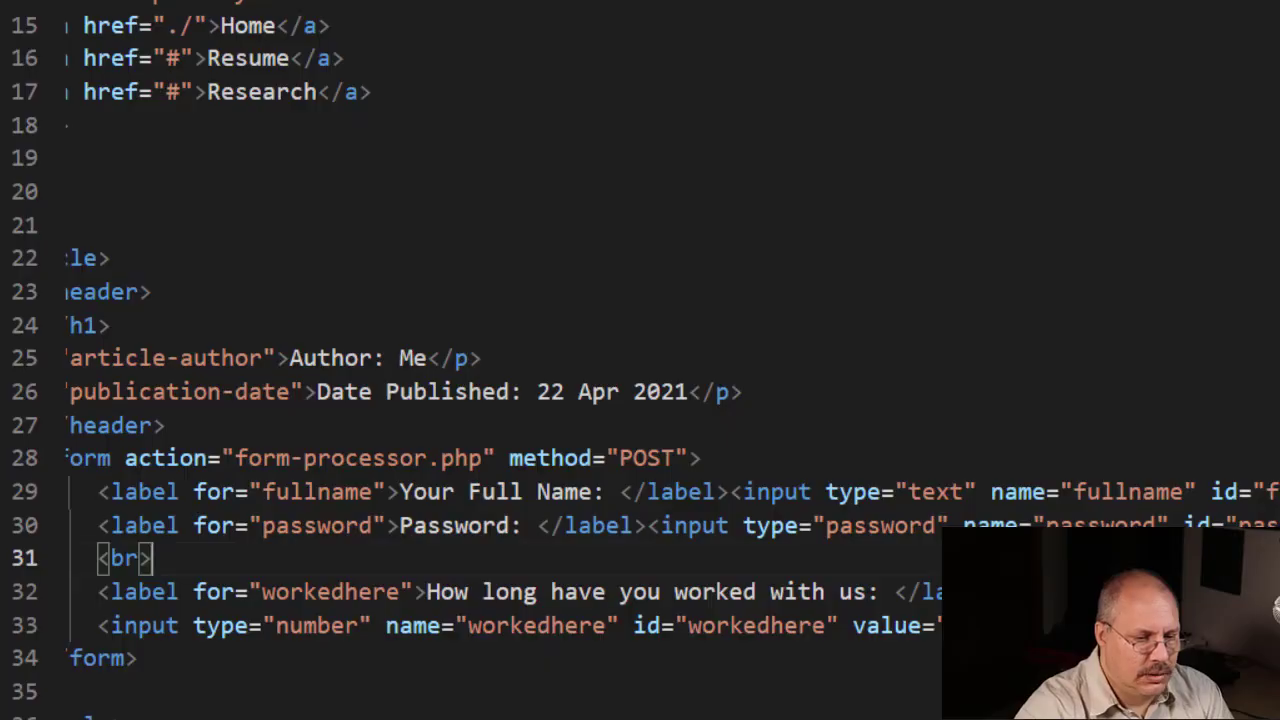
Begin a new <input type=""> tag below the workedhere number input.
{"action": "type", "text": "<input t"}
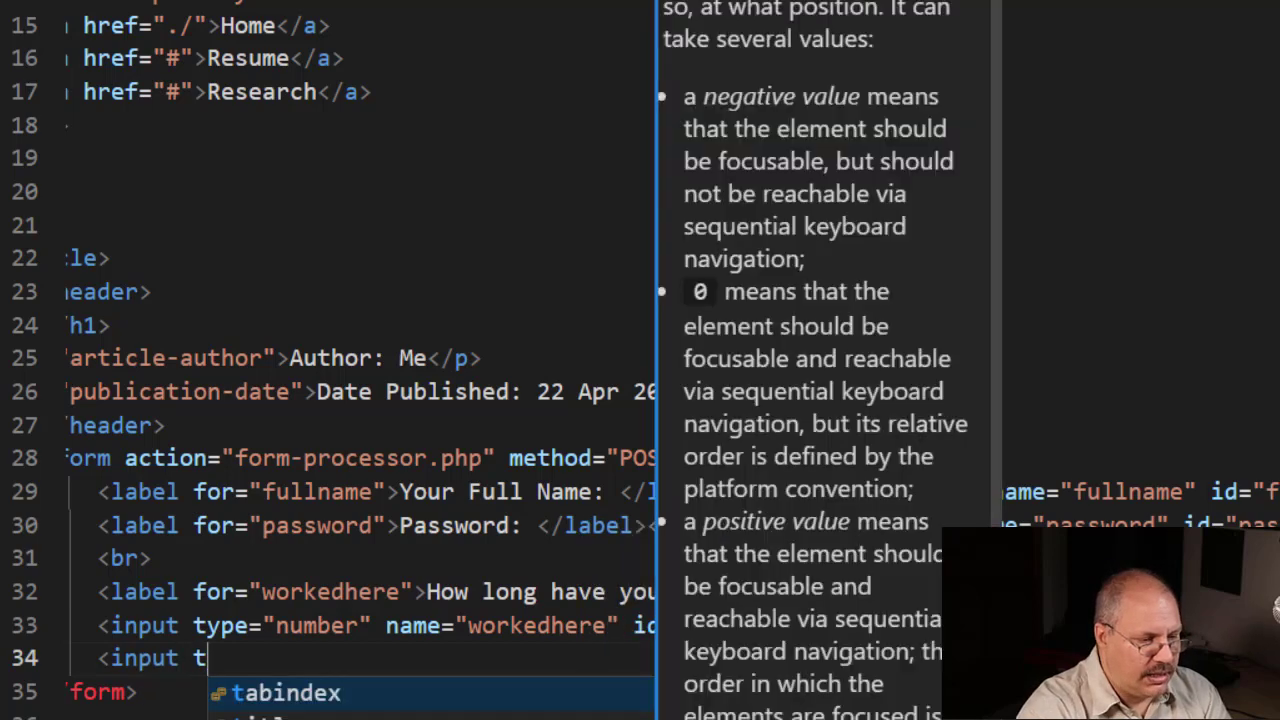
{"action": "type", "text": "ype=\""}
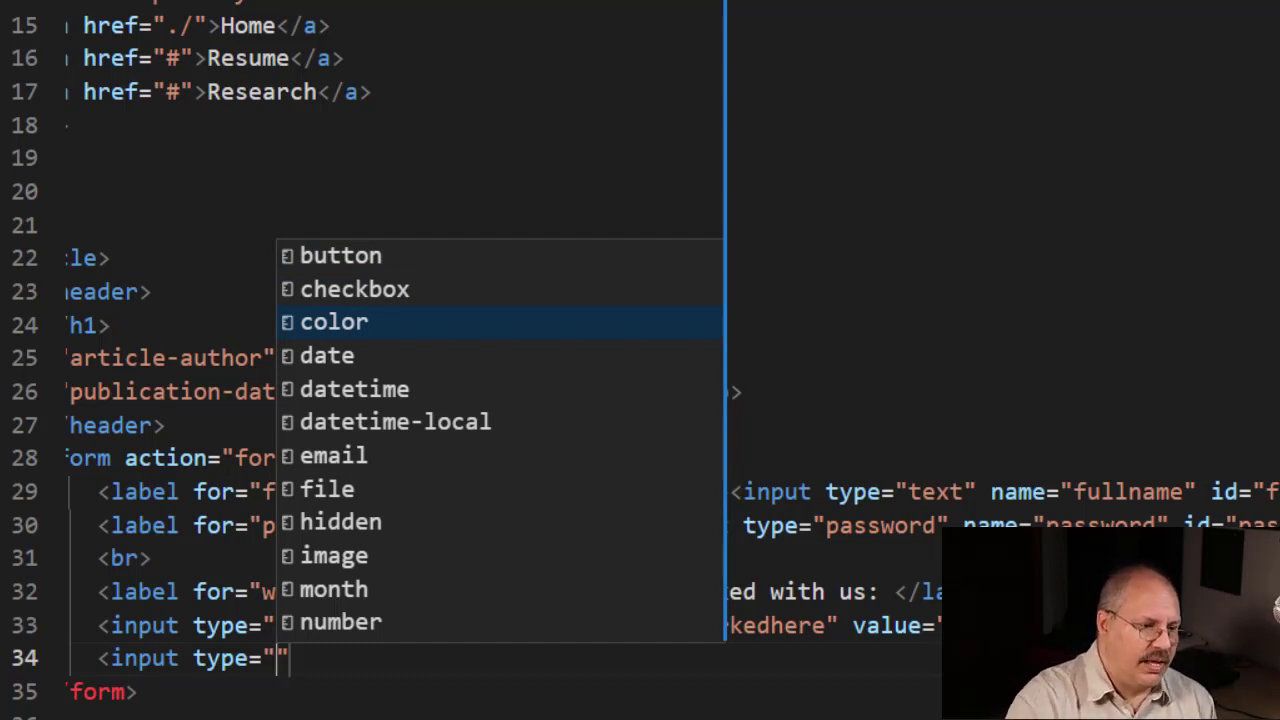
{"action": "key", "text": "Down"}
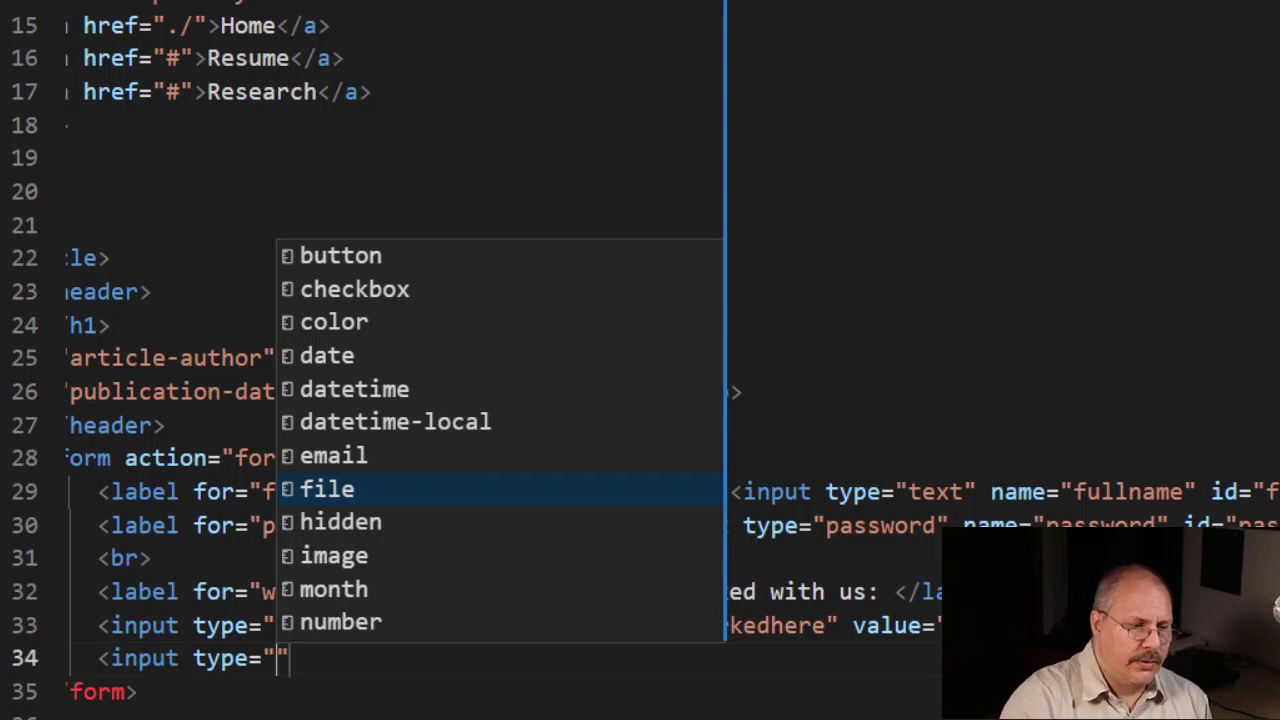
{"action": "key", "text": "Down"}
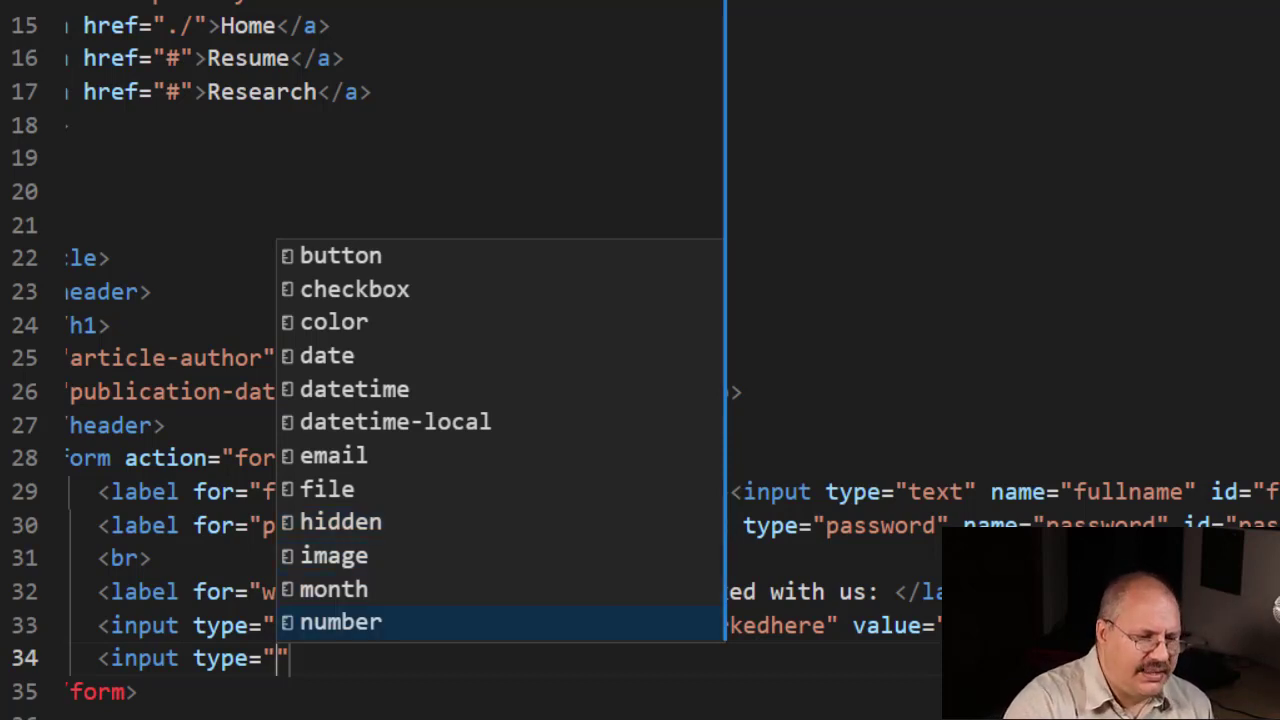
{"action": "scroll", "scroll_direction": "down", "scroll_amount": 3}
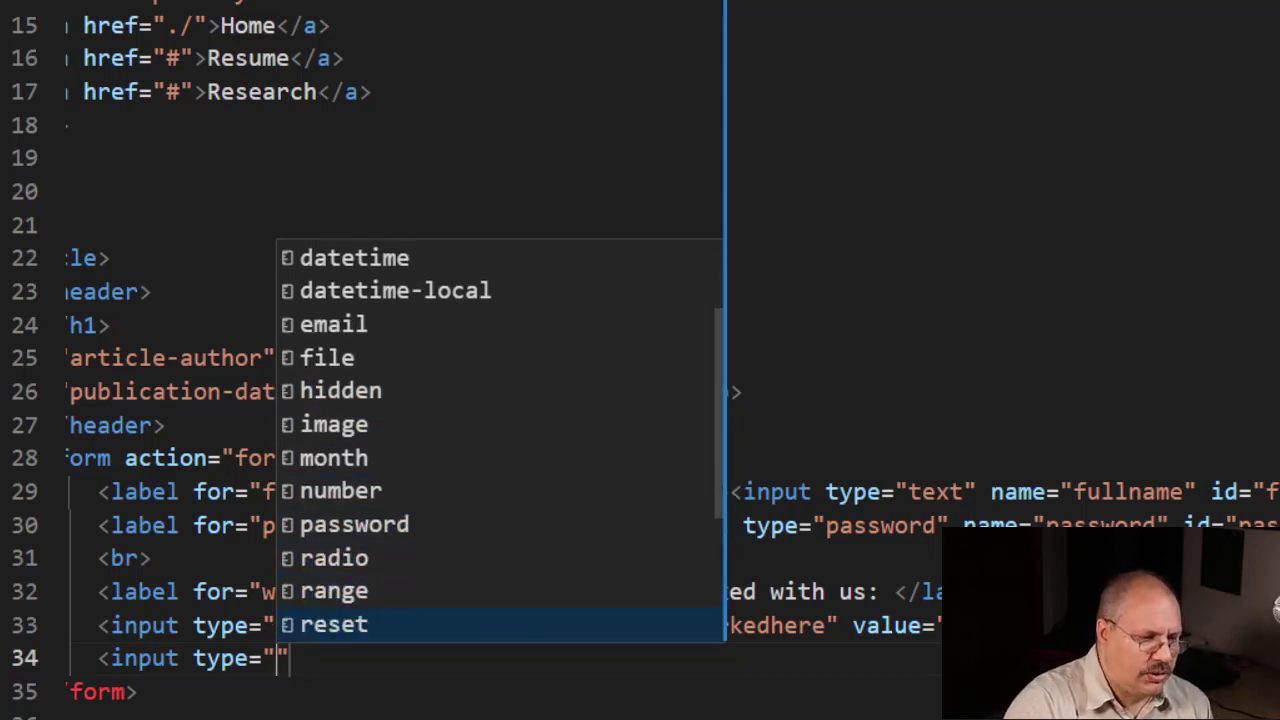